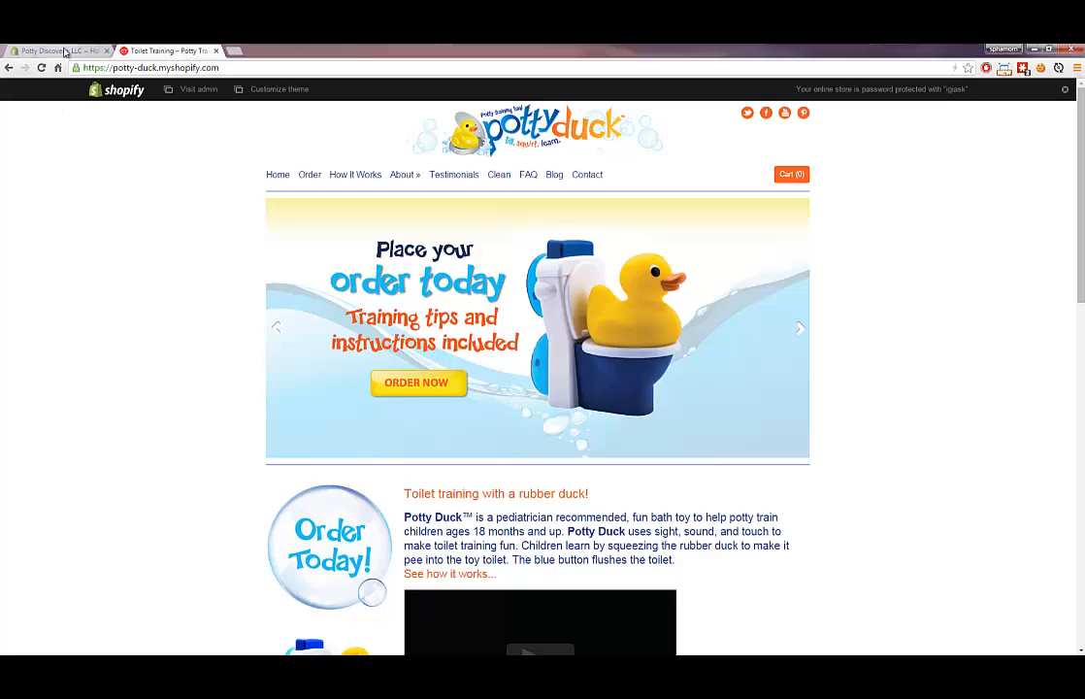
Go to the admin's Online Store > Themes page listing the Expression theme and its copies.
{"action": "left_click", "coordinate": [198, 89]}
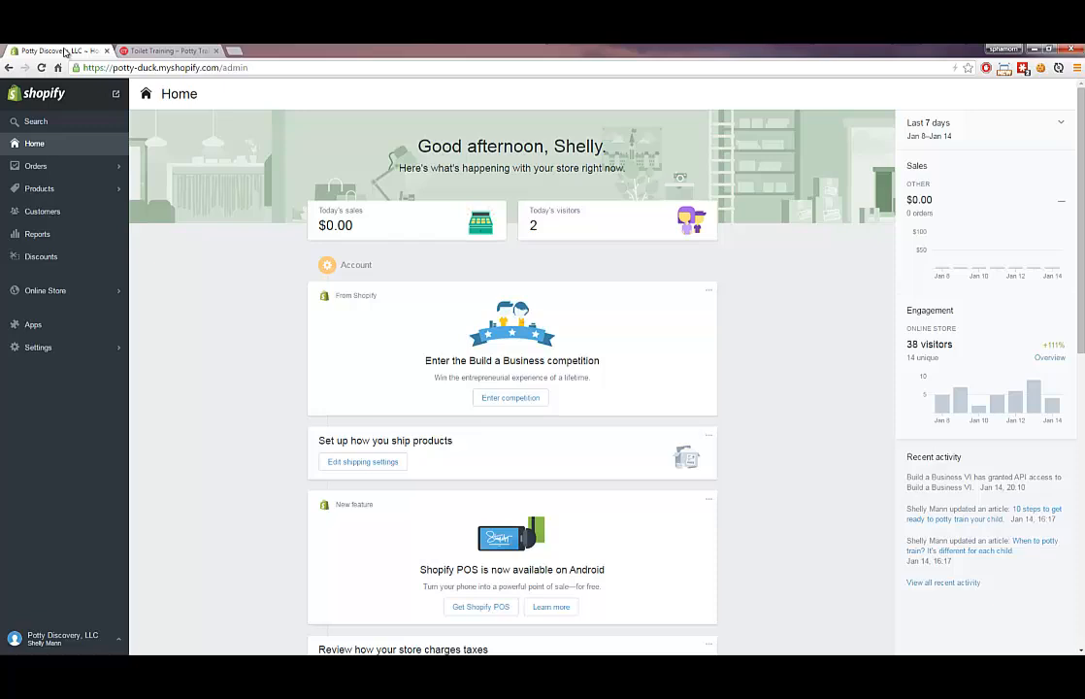
{"action": "mouse_move", "coordinate": [45, 291]}
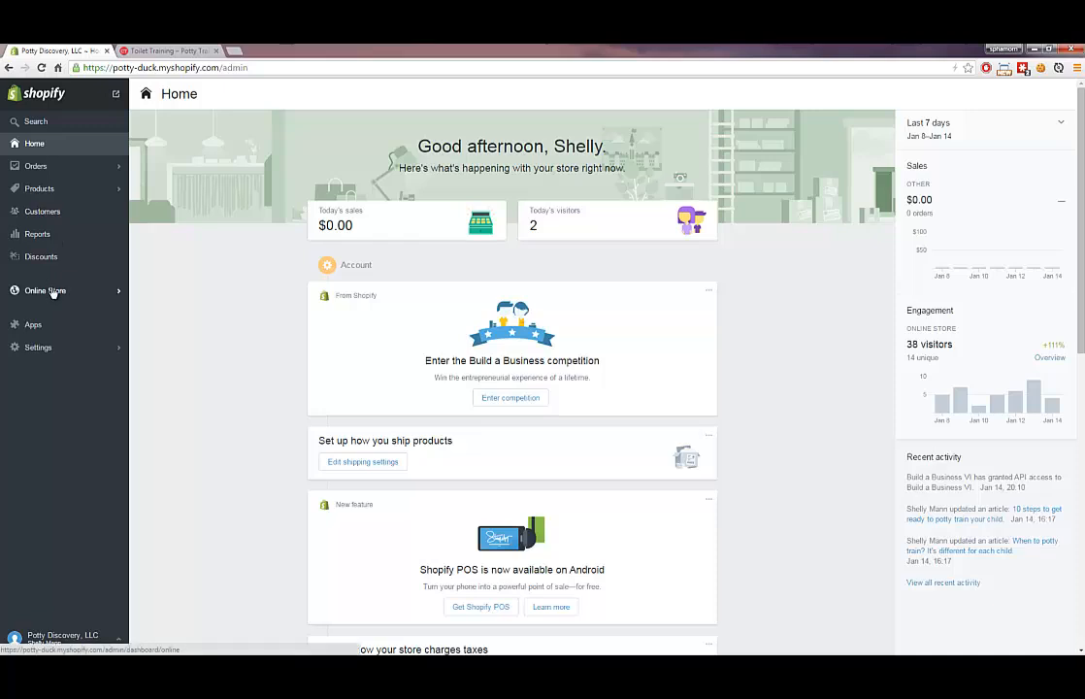
{"action": "left_click", "coordinate": [44, 291]}
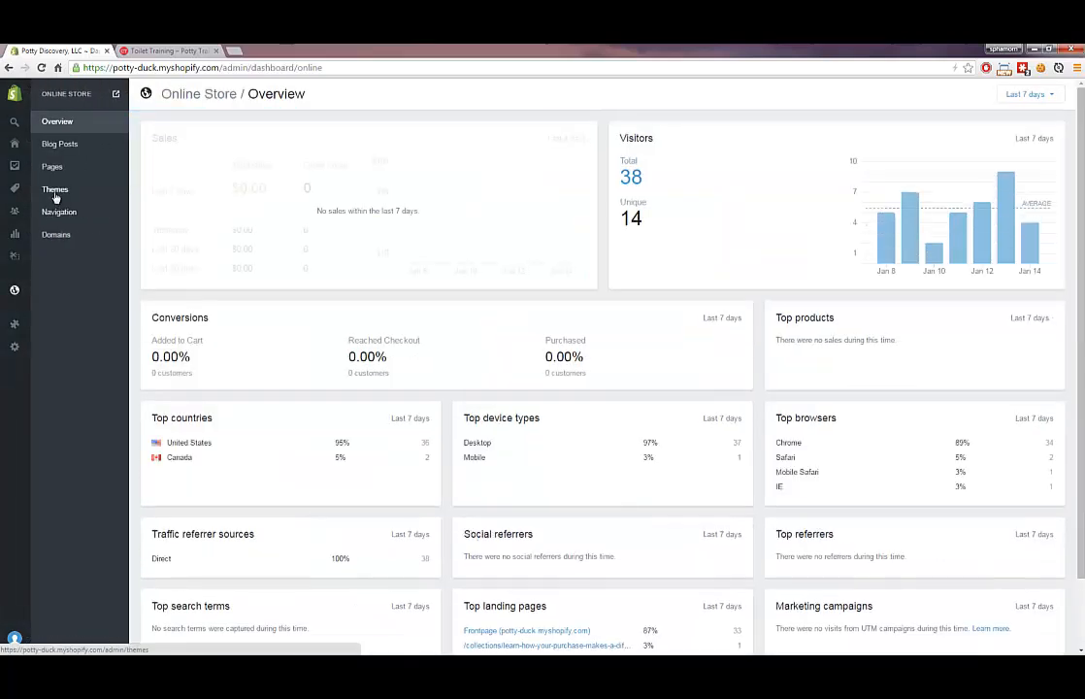
{"action": "left_click", "coordinate": [55, 191]}
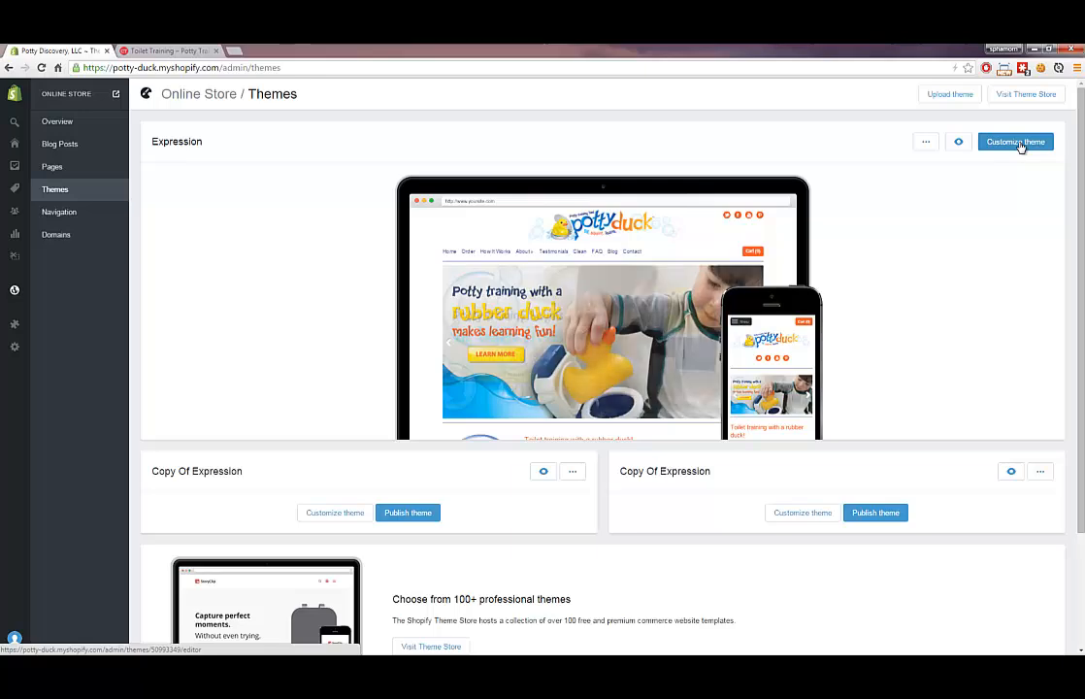
Start customizing the live Expression theme and reveal its Theme options menu.
{"action": "left_click", "coordinate": [1015, 142]}
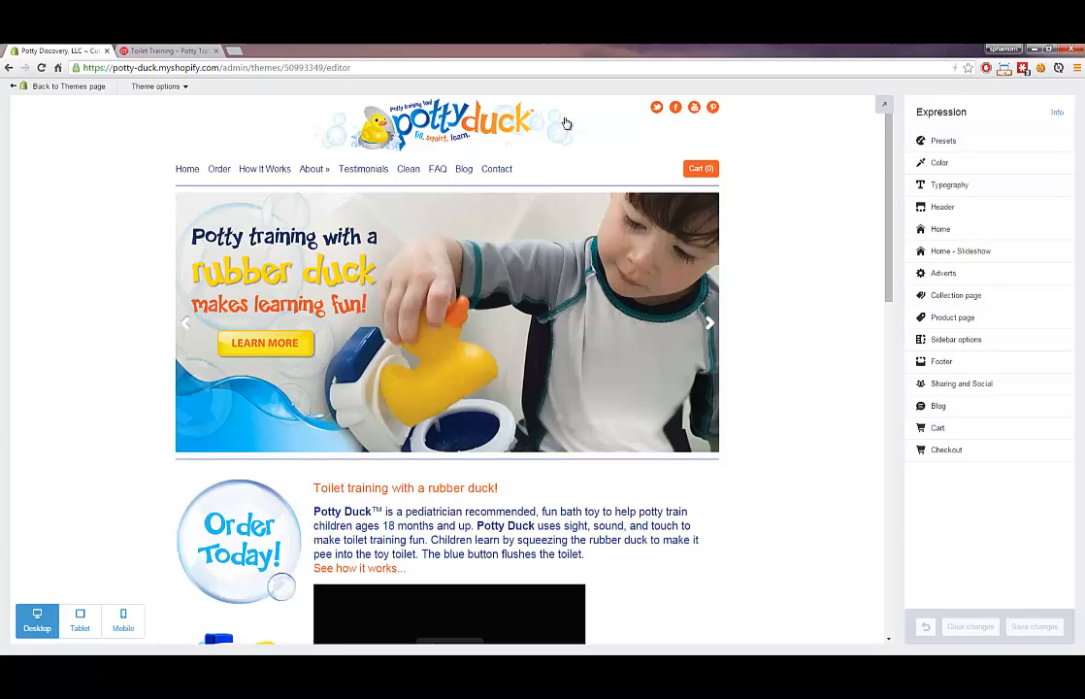
{"action": "mouse_move", "coordinate": [179, 89]}
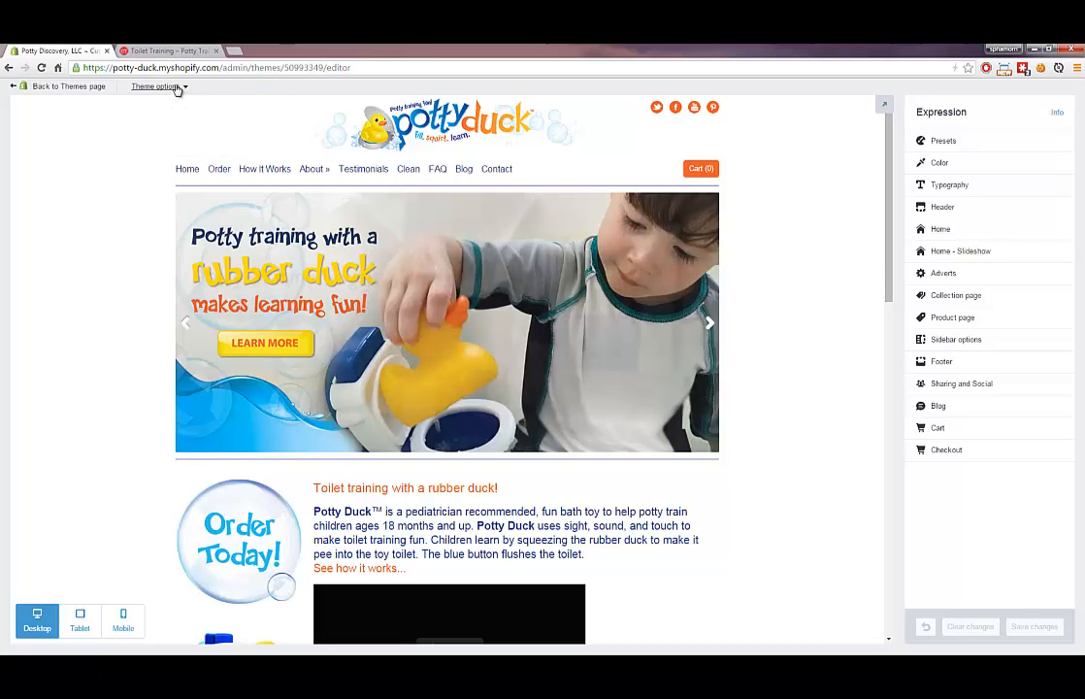
{"action": "left_click", "coordinate": [155, 85]}
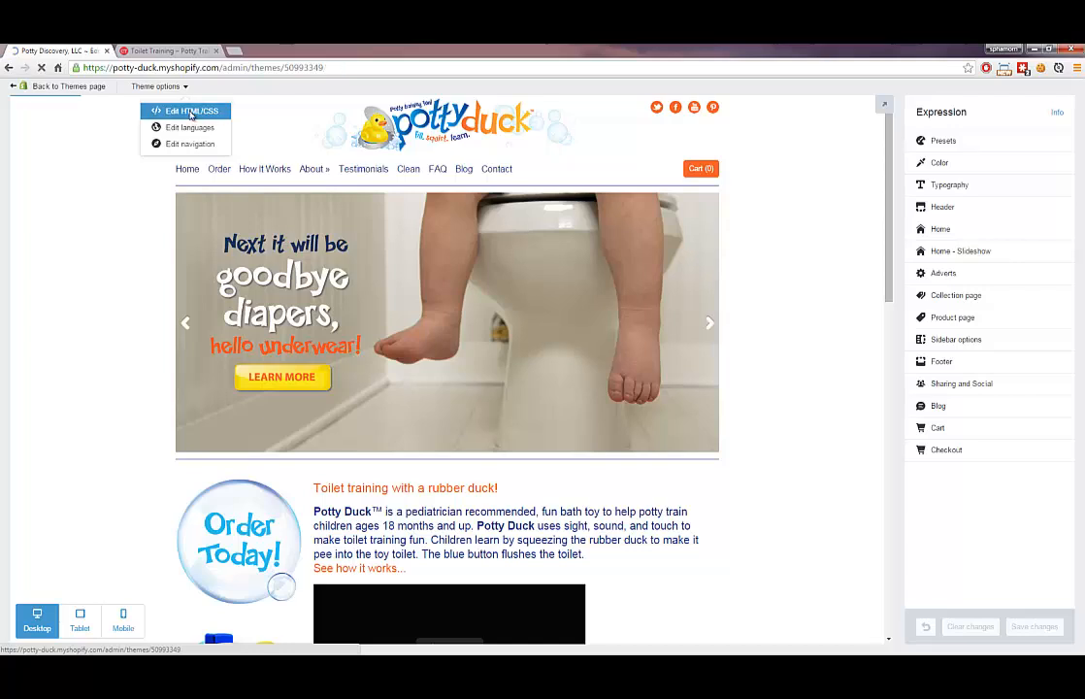
Choose Edit HTML/CSS to reach the Expression theme's code files.
{"action": "left_click", "coordinate": [190, 110]}
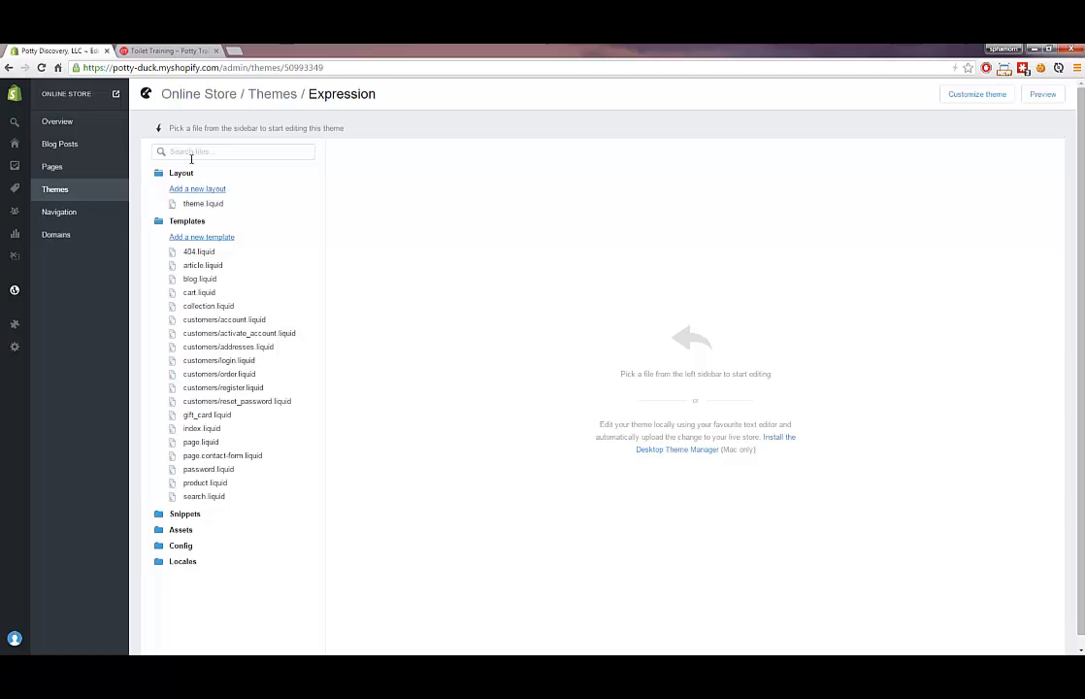
{"action": "mouse_move", "coordinate": [202, 204]}
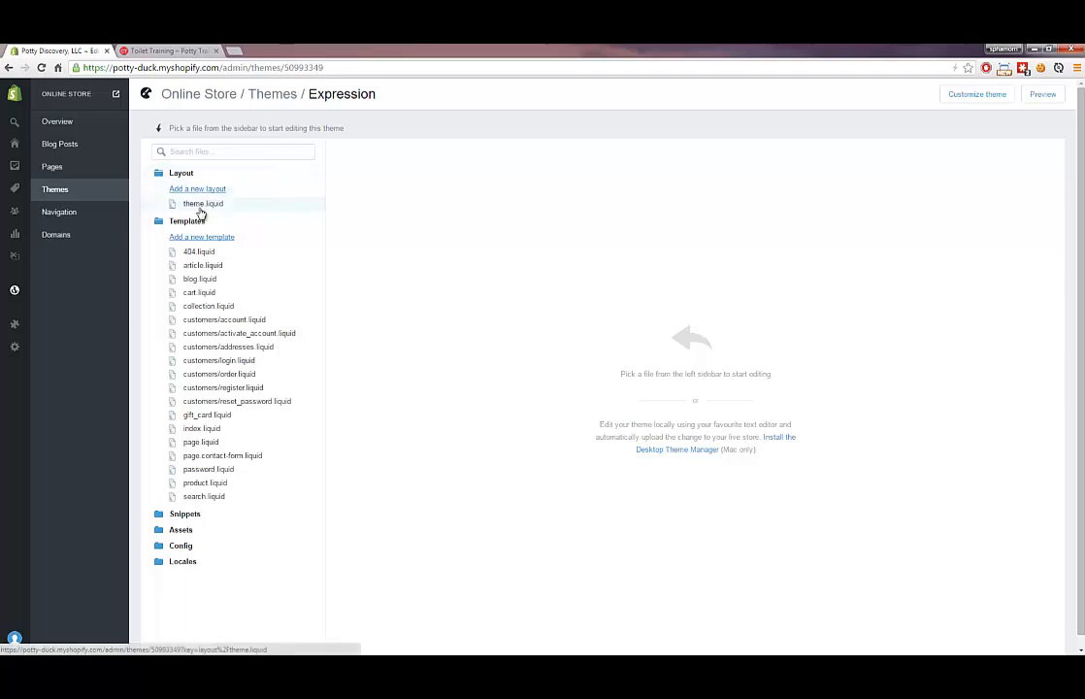
{"action": "mouse_move", "coordinate": [206, 210]}
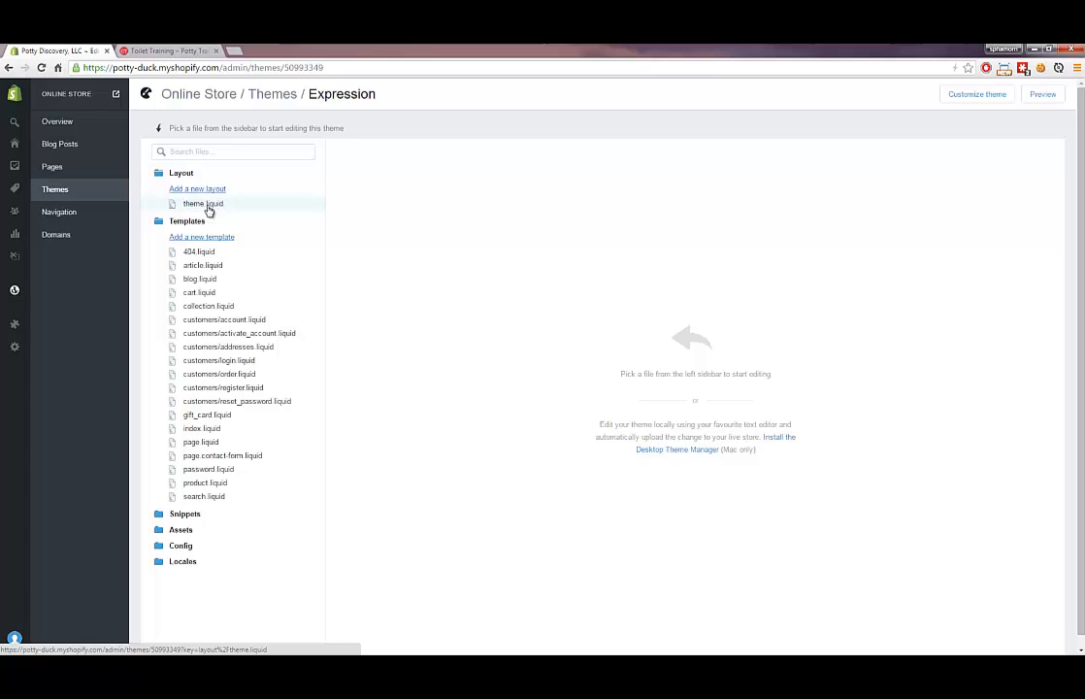
View the theme.liquid layout file, scrolled down to its script section.
{"action": "left_click", "coordinate": [202, 204]}
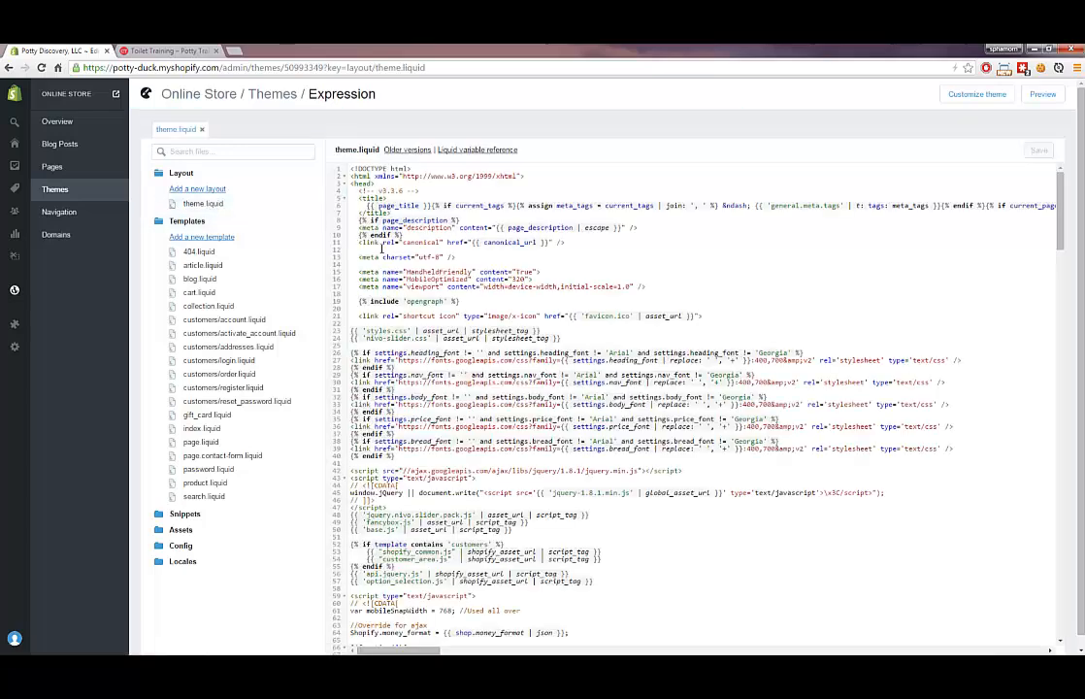
{"action": "scroll", "scroll_direction": "down", "scroll_amount": 3}
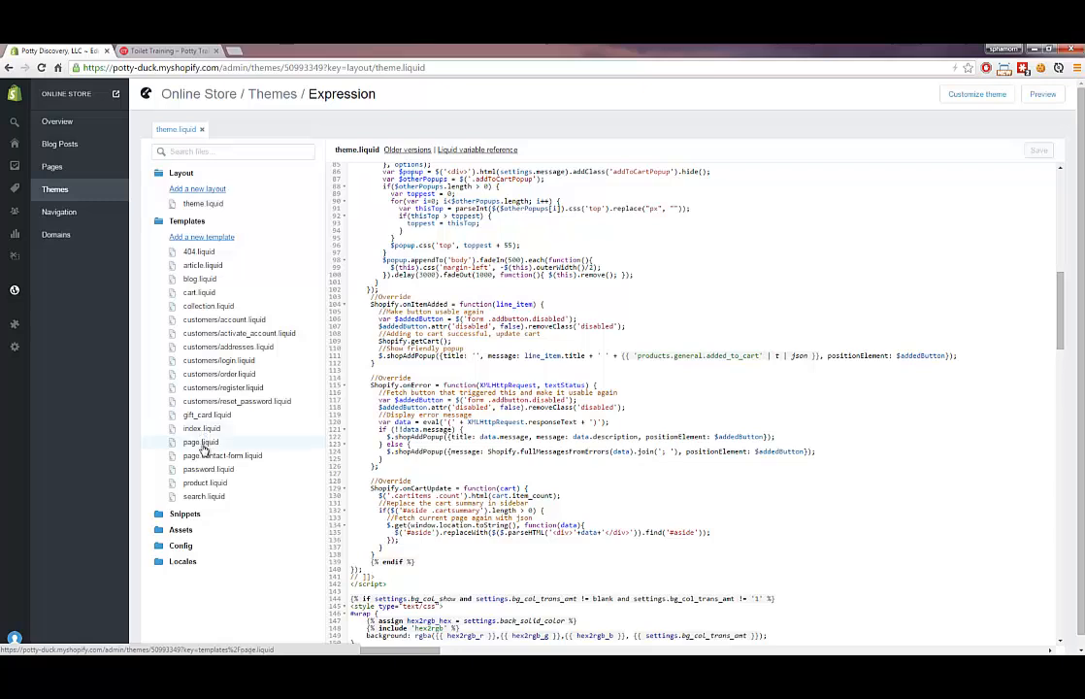
{"action": "mouse_move", "coordinate": [211, 455]}
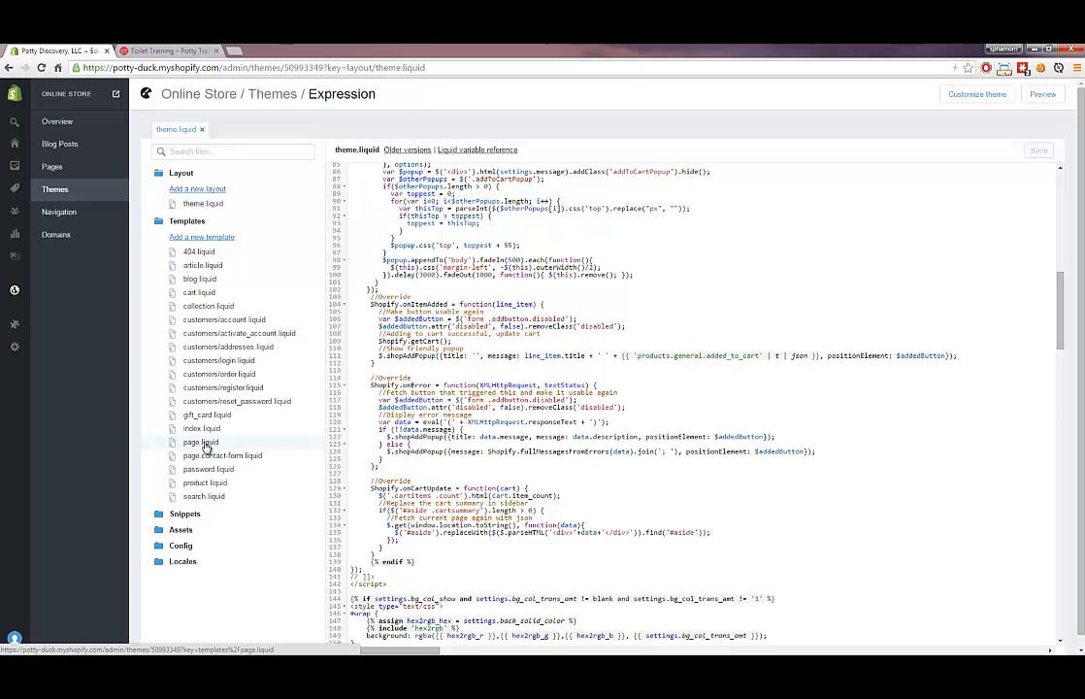
{"action": "mouse_move", "coordinate": [202, 442]}
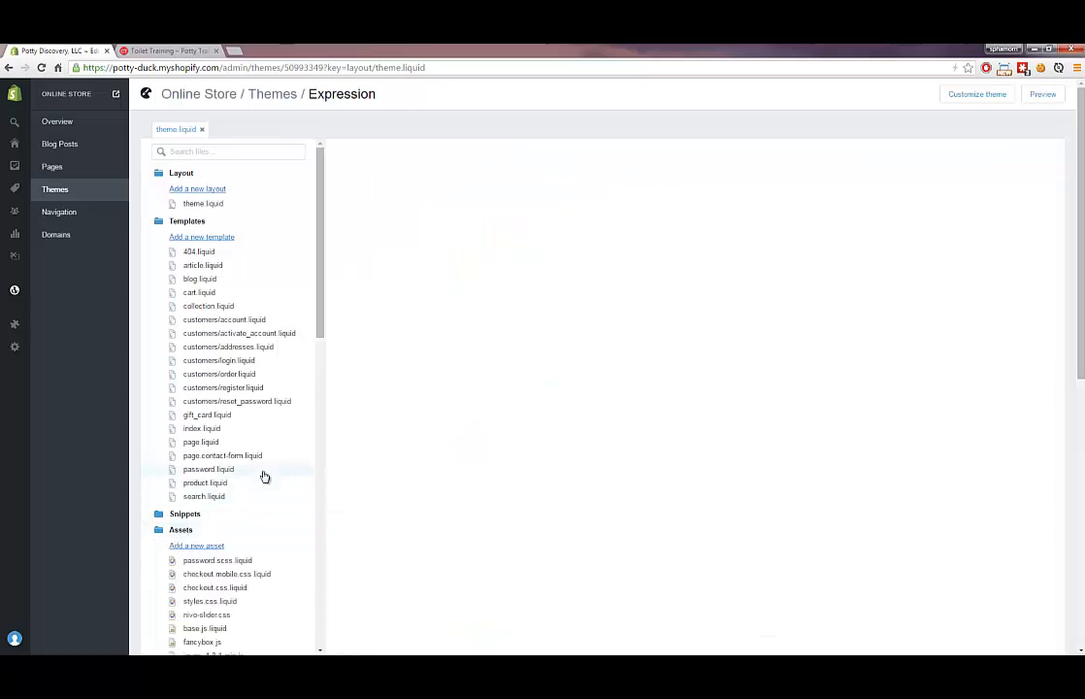
View the styles.css.liquid stylesheet from Assets, scrolled to its heading styles.
{"action": "scroll", "scroll_direction": "down", "scroll_amount": 3}
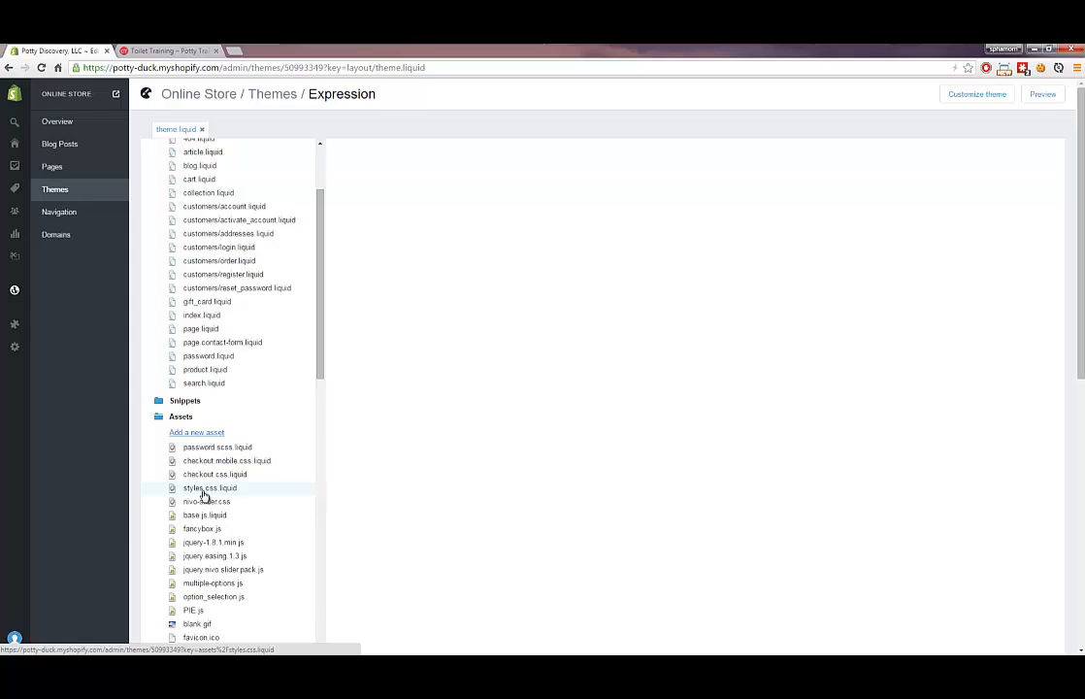
{"action": "left_click", "coordinate": [210, 487]}
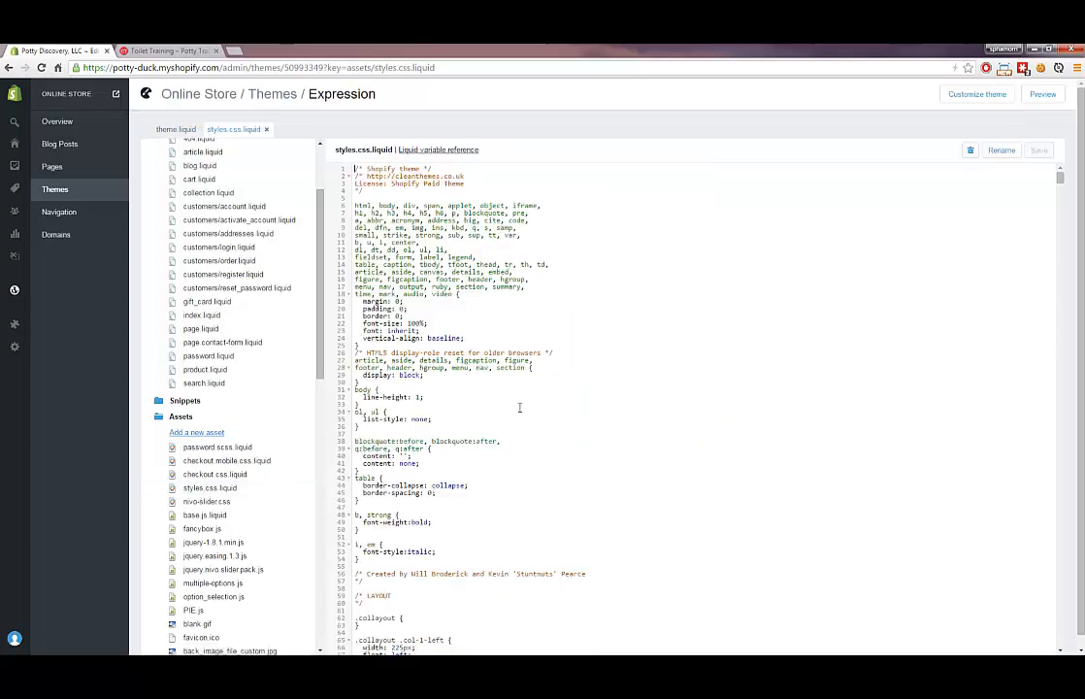
{"action": "scroll", "scroll_direction": "down", "scroll_amount": 3}
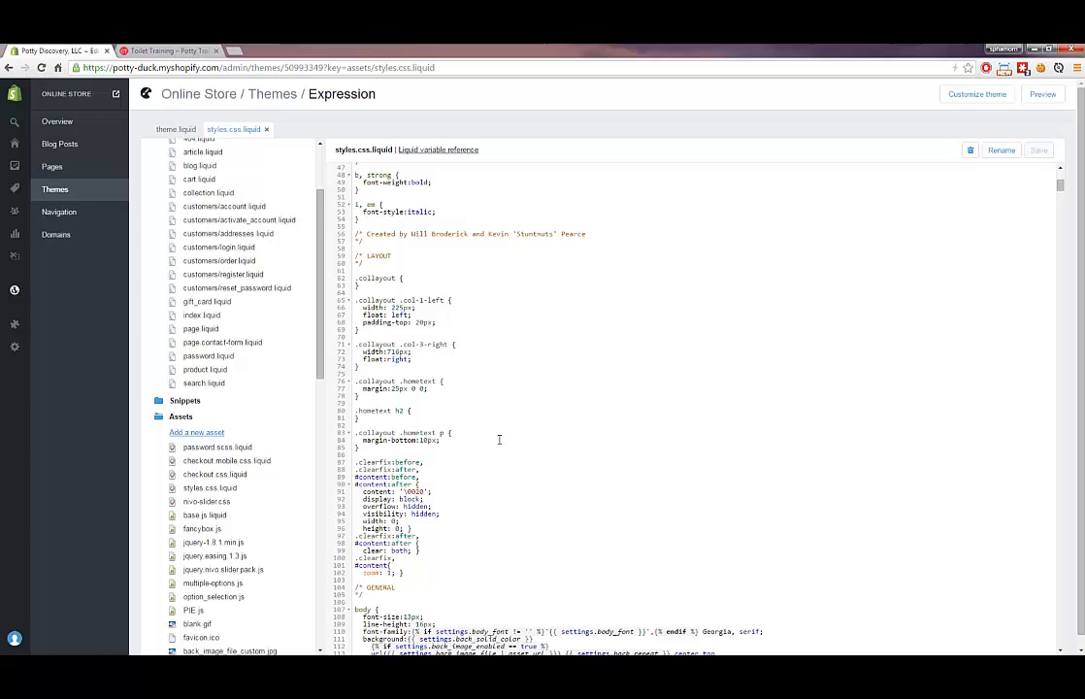
{"action": "scroll", "scroll_direction": "down", "scroll_amount": 3}
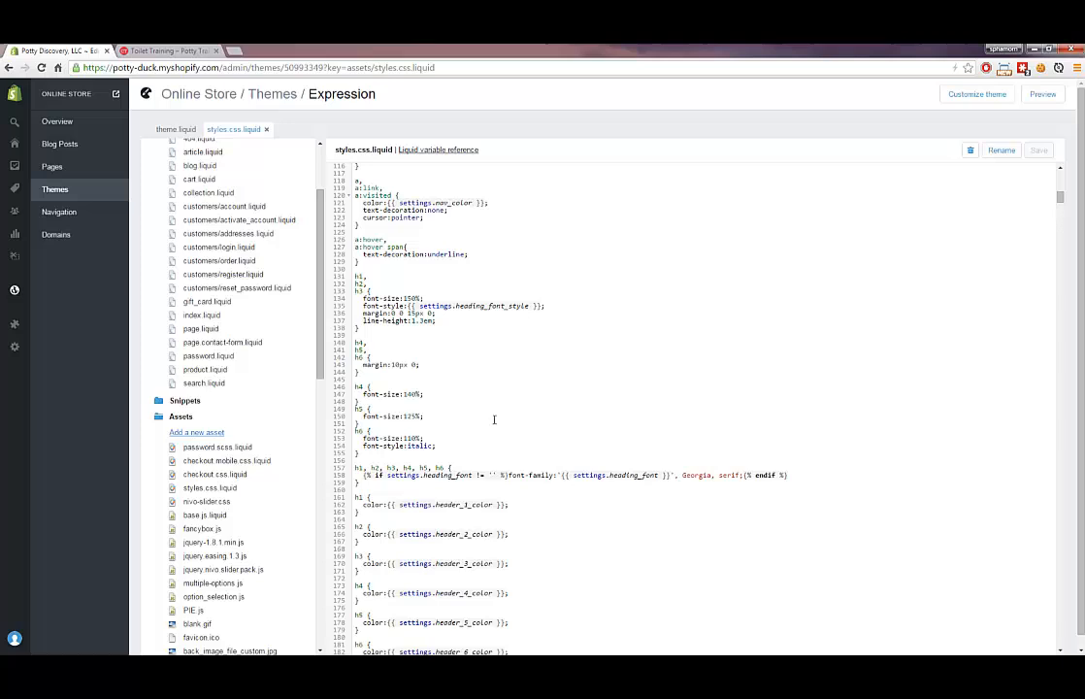
{"action": "scroll", "scroll_direction": "down", "scroll_amount": 3}
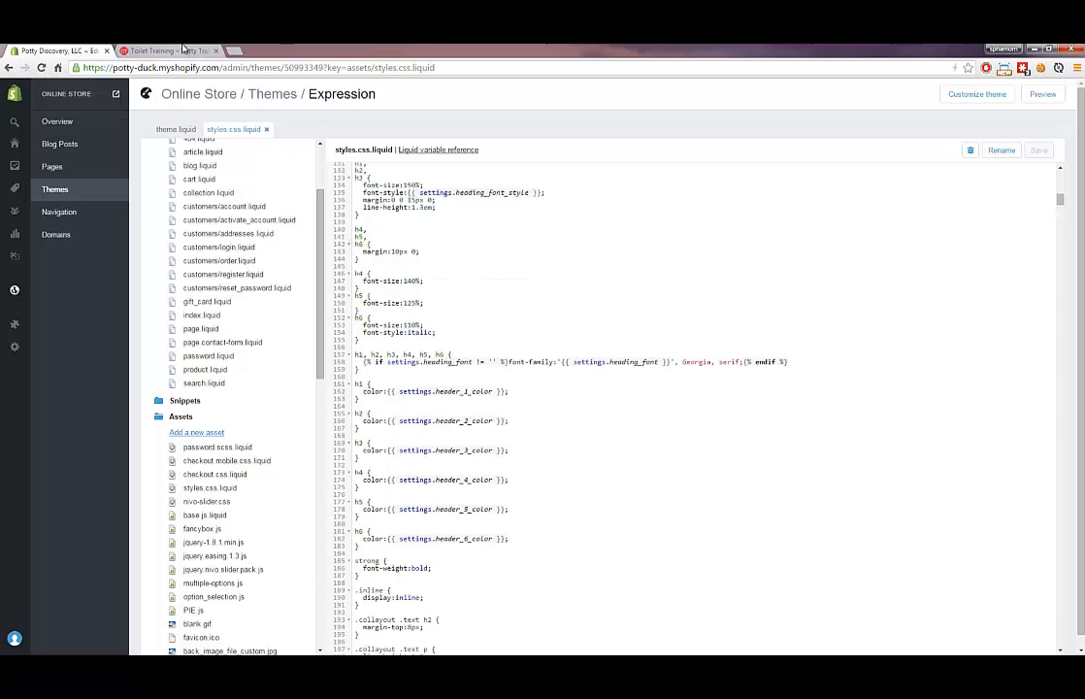
Return to the live Potty Duck storefront and scroll to the page footer.
{"action": "left_click", "coordinate": [171, 51]}
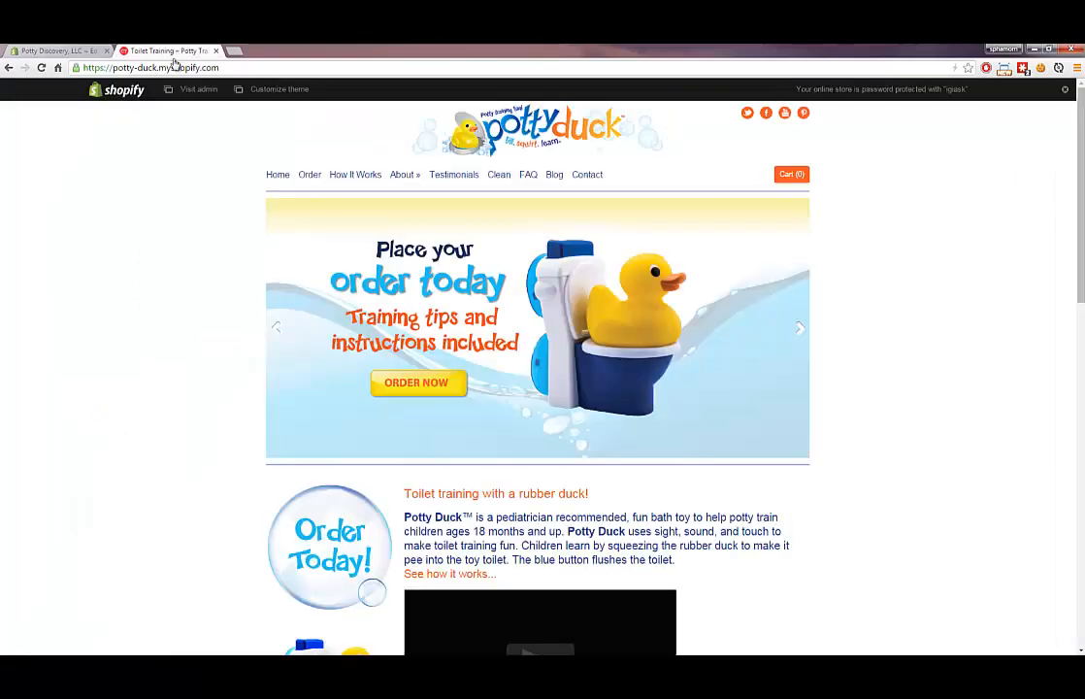
{"action": "scroll", "scroll_direction": "down", "scroll_amount": 3}
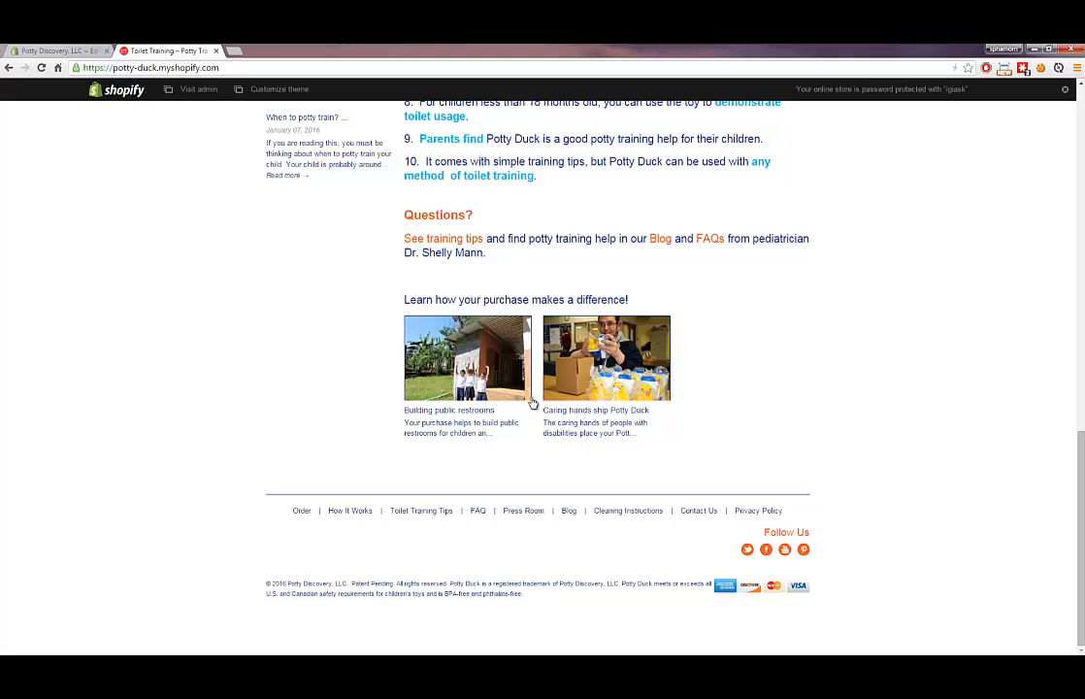
{"action": "mouse_move", "coordinate": [524, 411]}
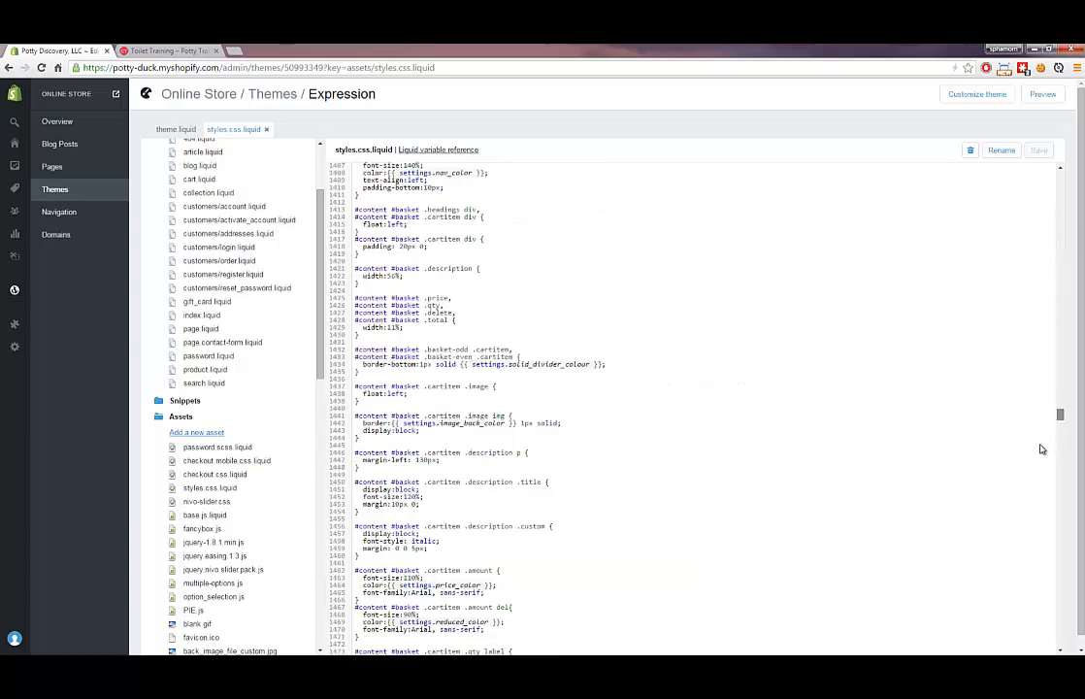
Close the comment with */ on the custom display:none rules, save the stylesheet and check the storefront.
{"action": "scroll", "scroll_direction": "down", "scroll_amount": 3}
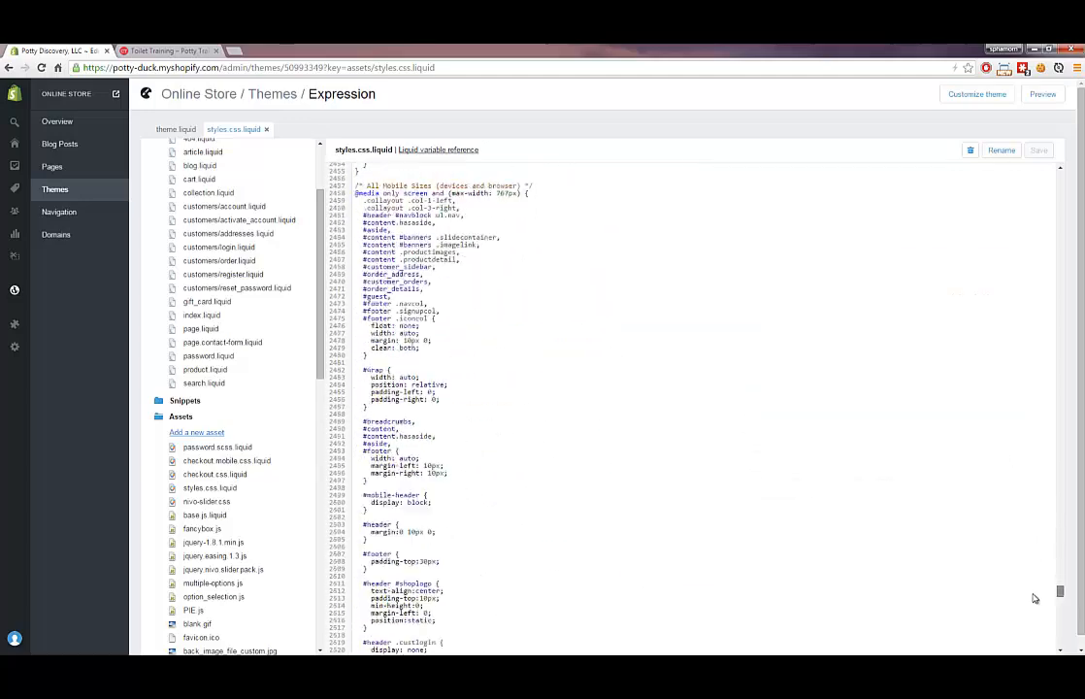
{"action": "scroll", "scroll_direction": "down", "scroll_amount": 3}
{"action": "type", "text": "/* hide price of non product items"}
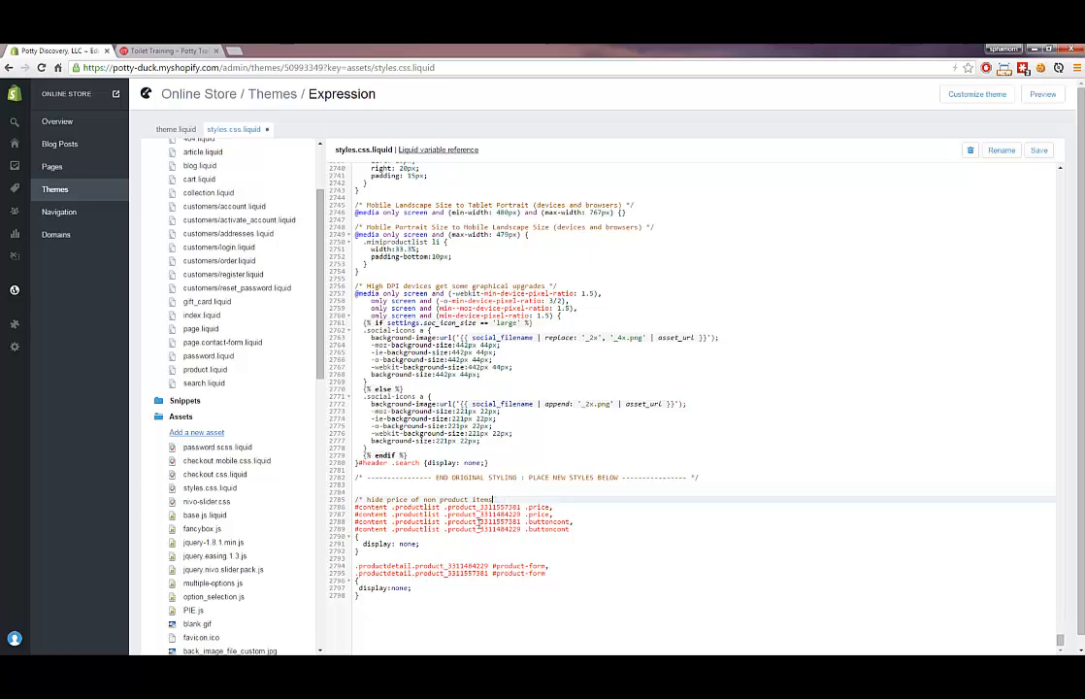
{"action": "type", "text": "*/"}
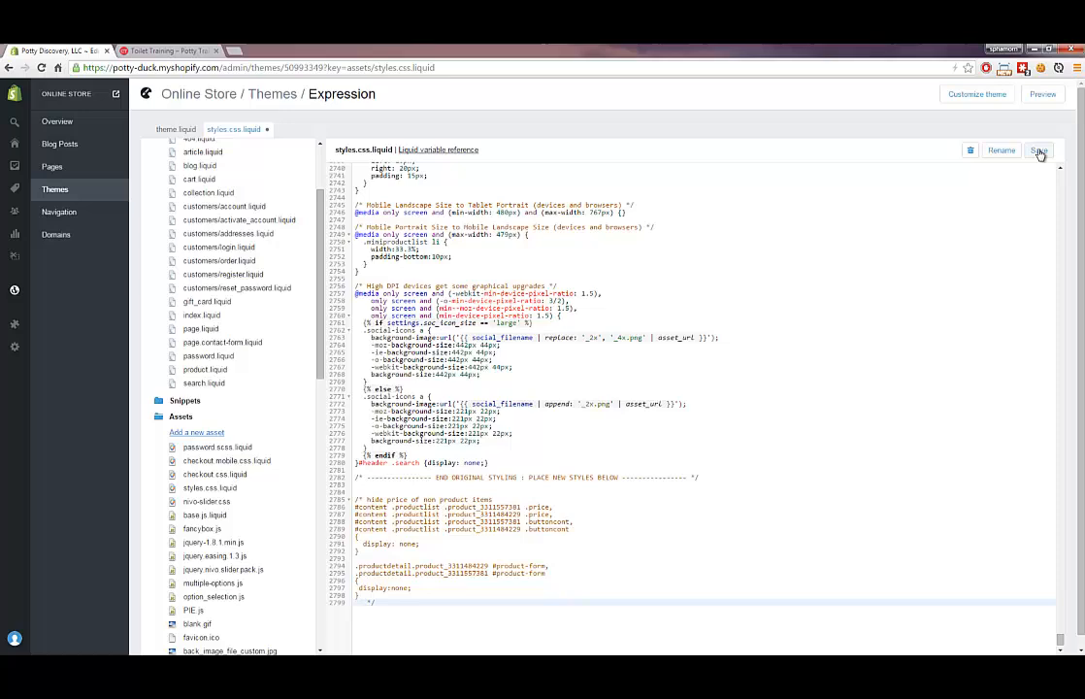
{"action": "left_click", "coordinate": [1038, 151]}
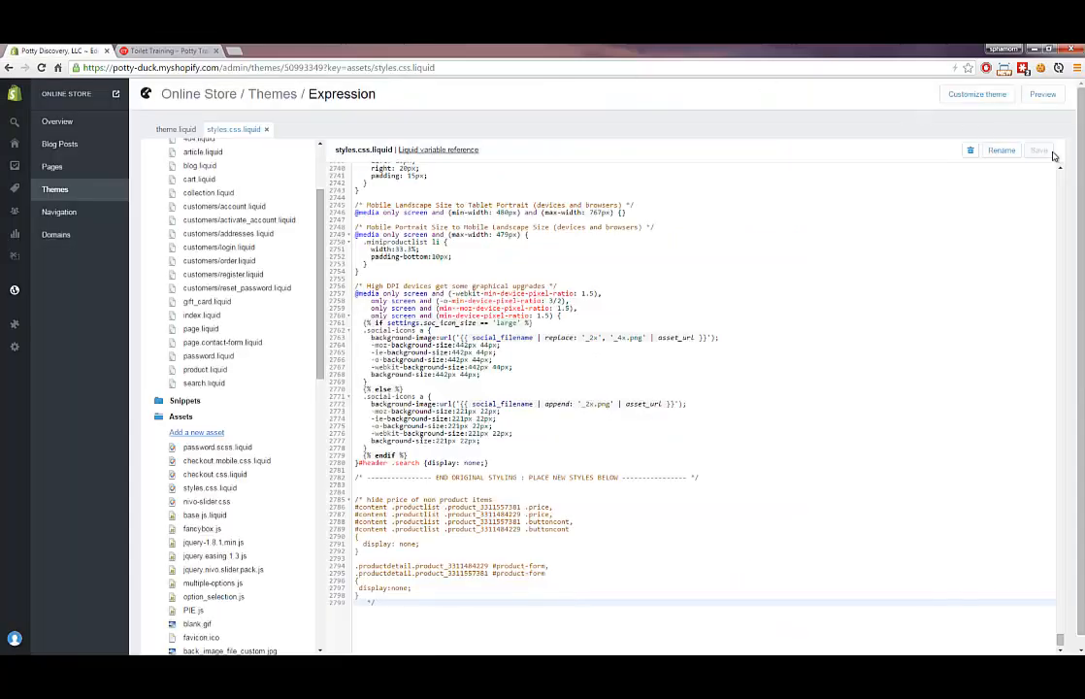
{"action": "left_click", "coordinate": [165, 51]}
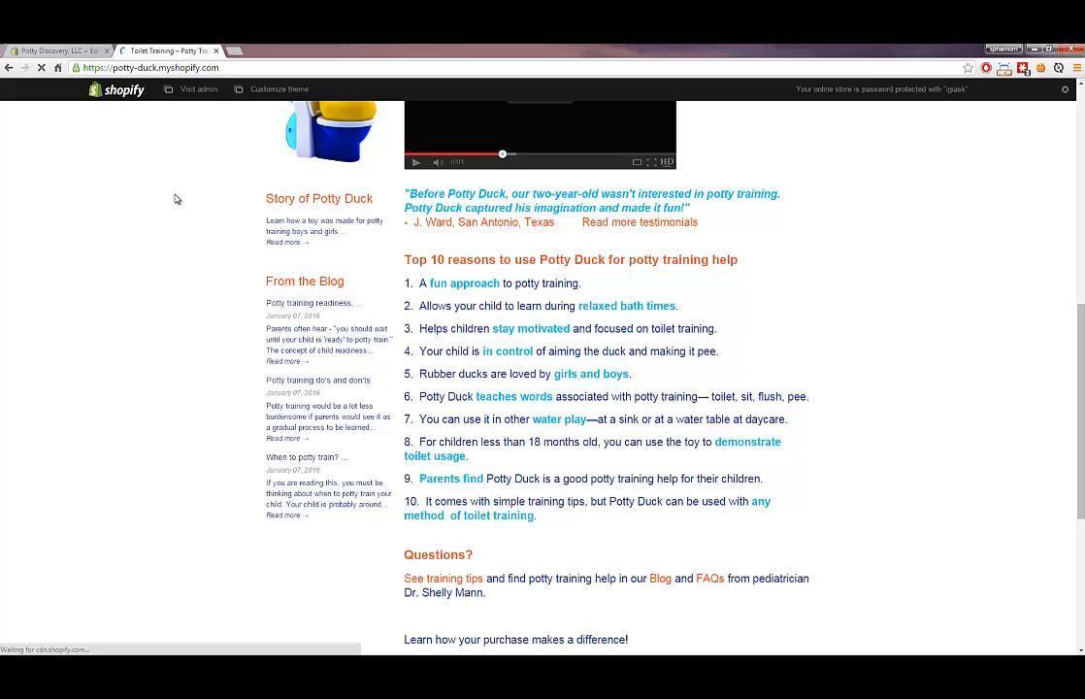
{"action": "scroll", "scroll_direction": "down", "scroll_amount": 3}
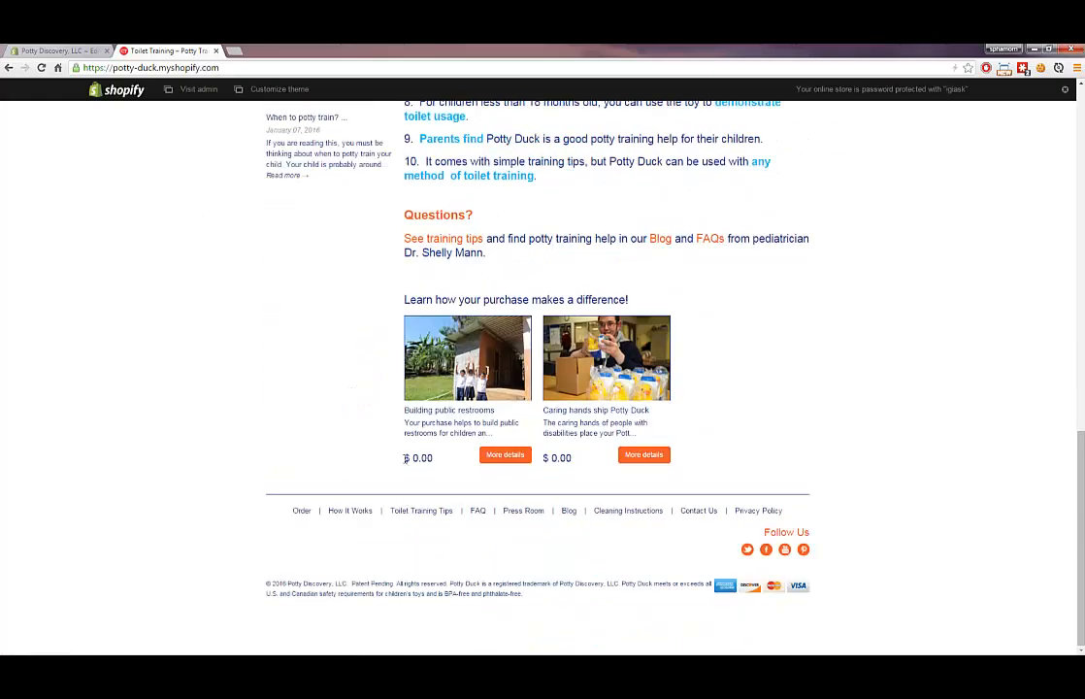
{"action": "mouse_move", "coordinate": [505, 454]}
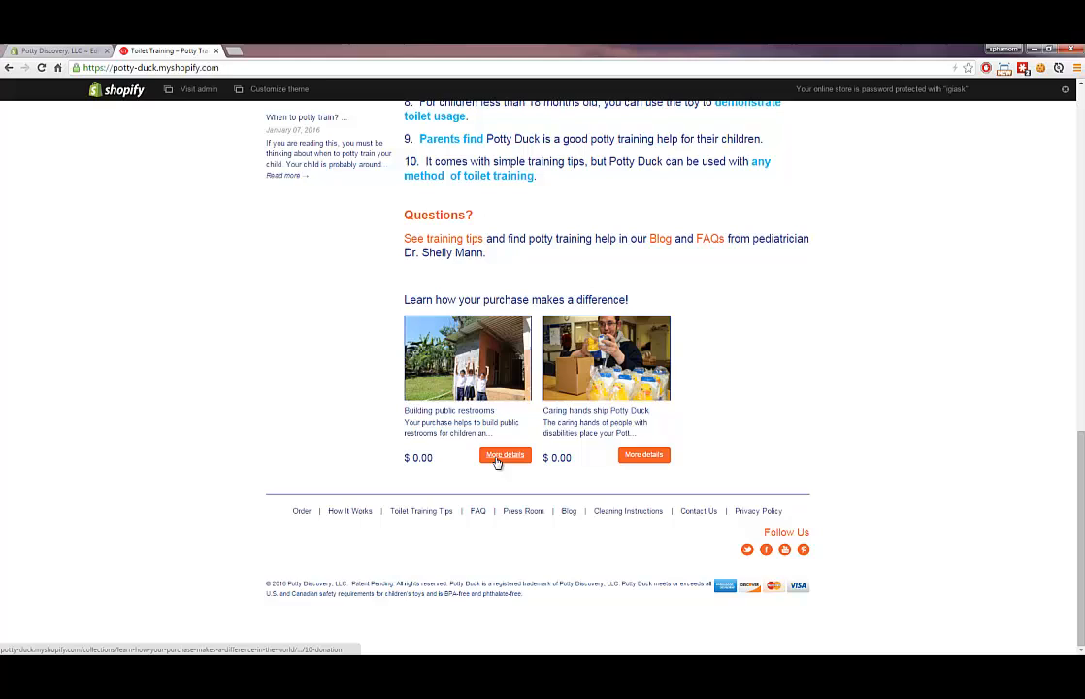
{"action": "mouse_move", "coordinate": [371, 353]}
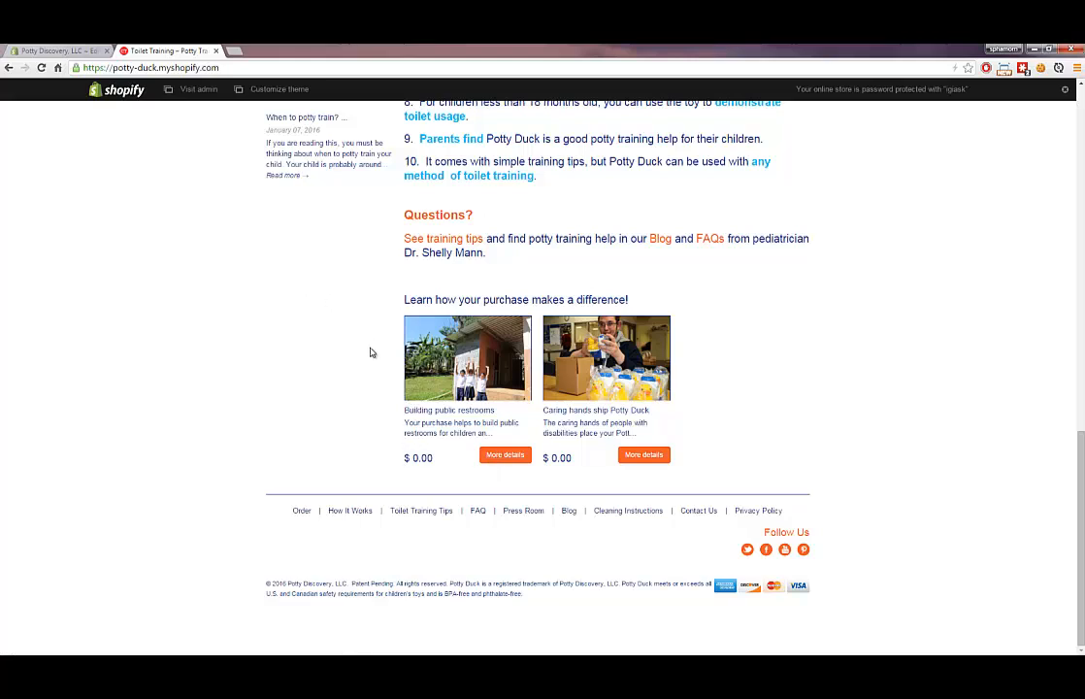
{"action": "mouse_move", "coordinate": [384, 357]}
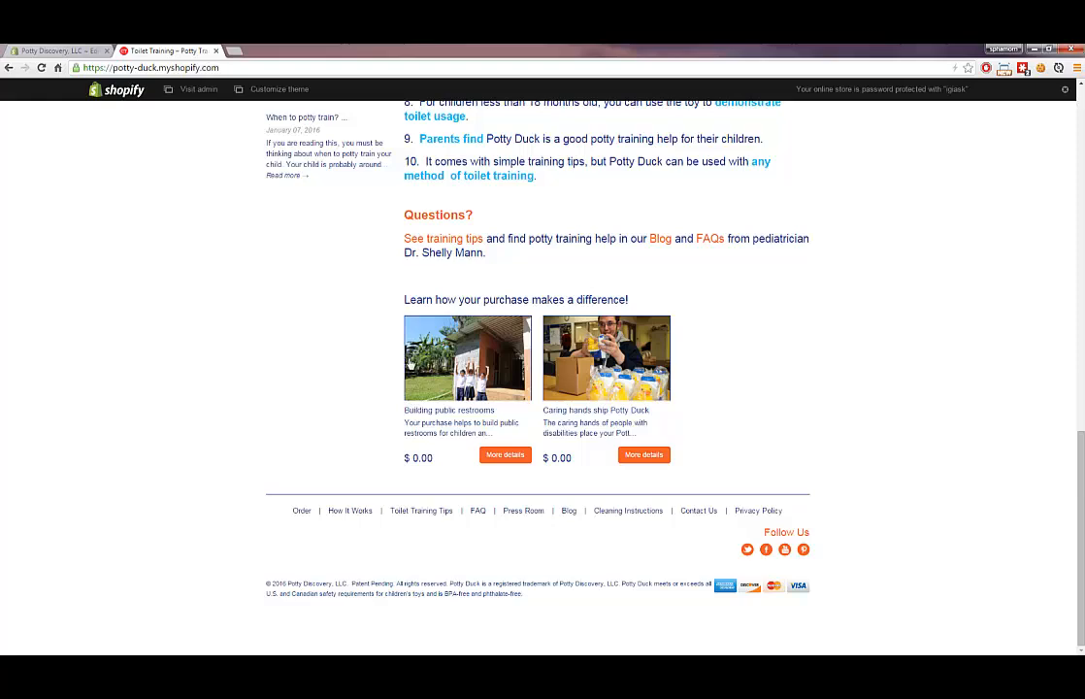
{"action": "right_click", "coordinate": [466, 357]}
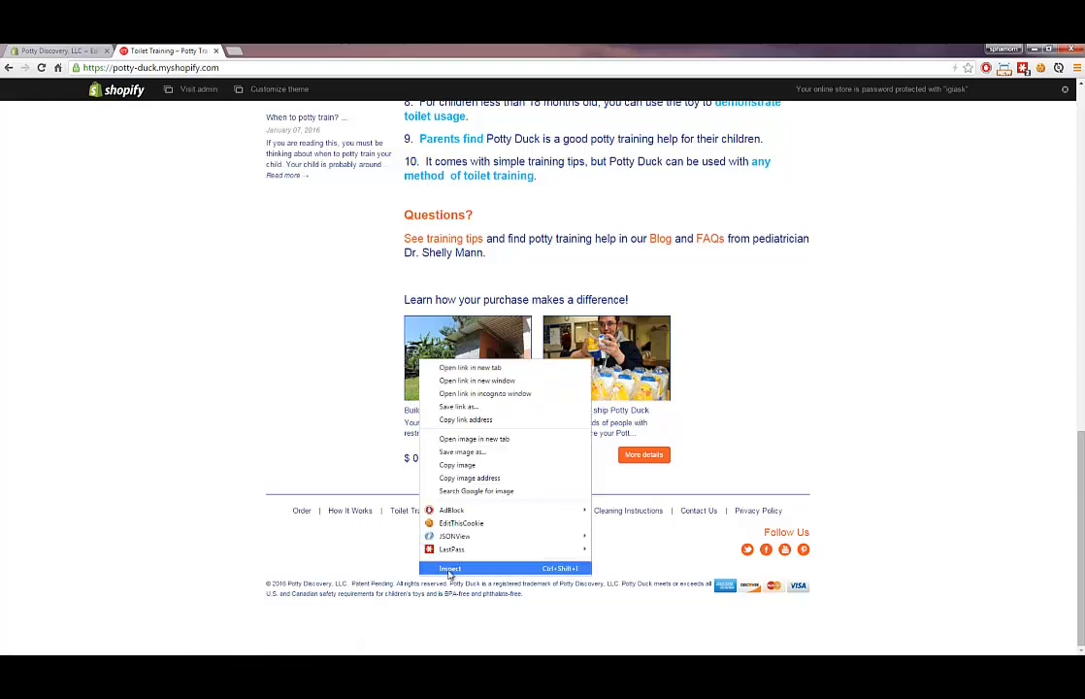
{"action": "left_click", "coordinate": [450, 567]}
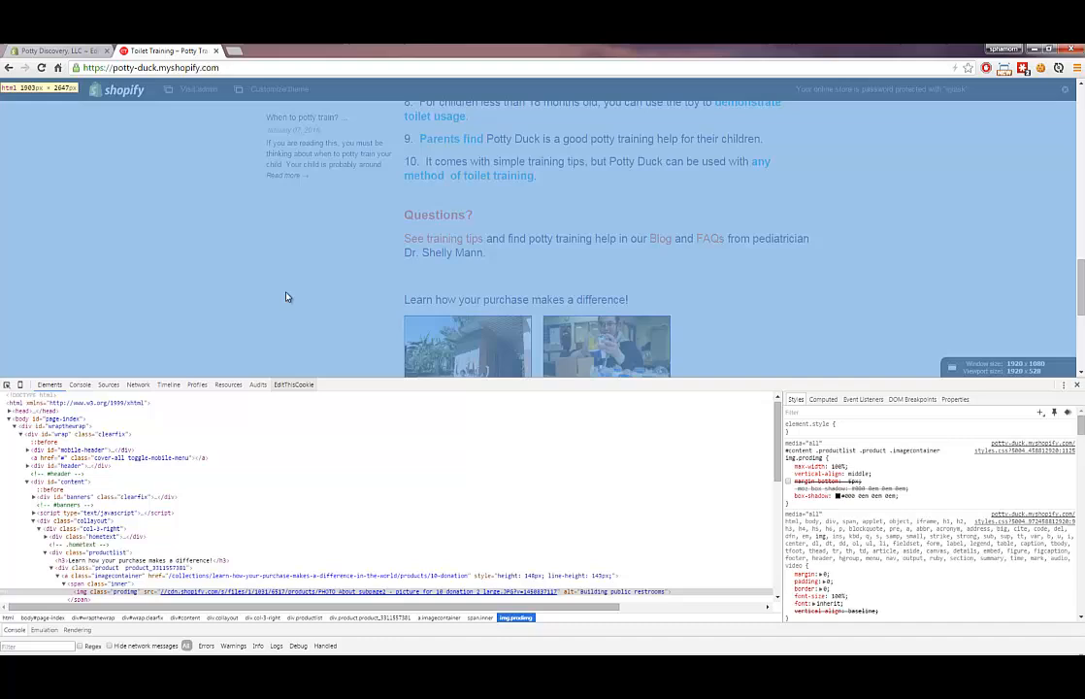
{"action": "scroll", "scroll_direction": "down", "scroll_amount": 3}
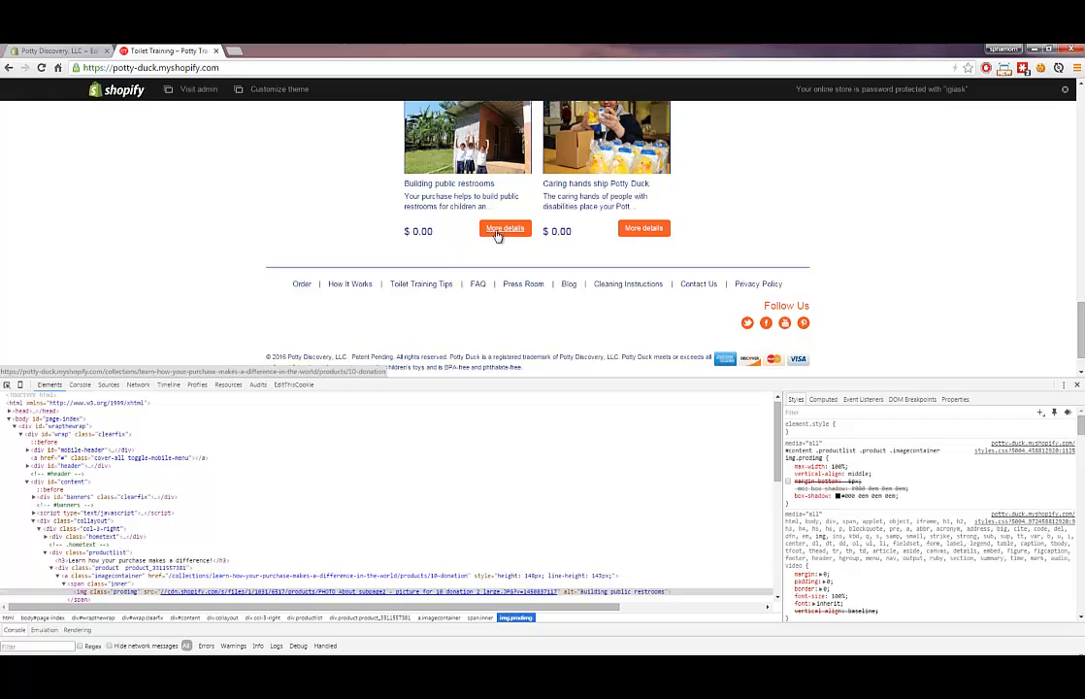
{"action": "right_click", "coordinate": [505, 229]}
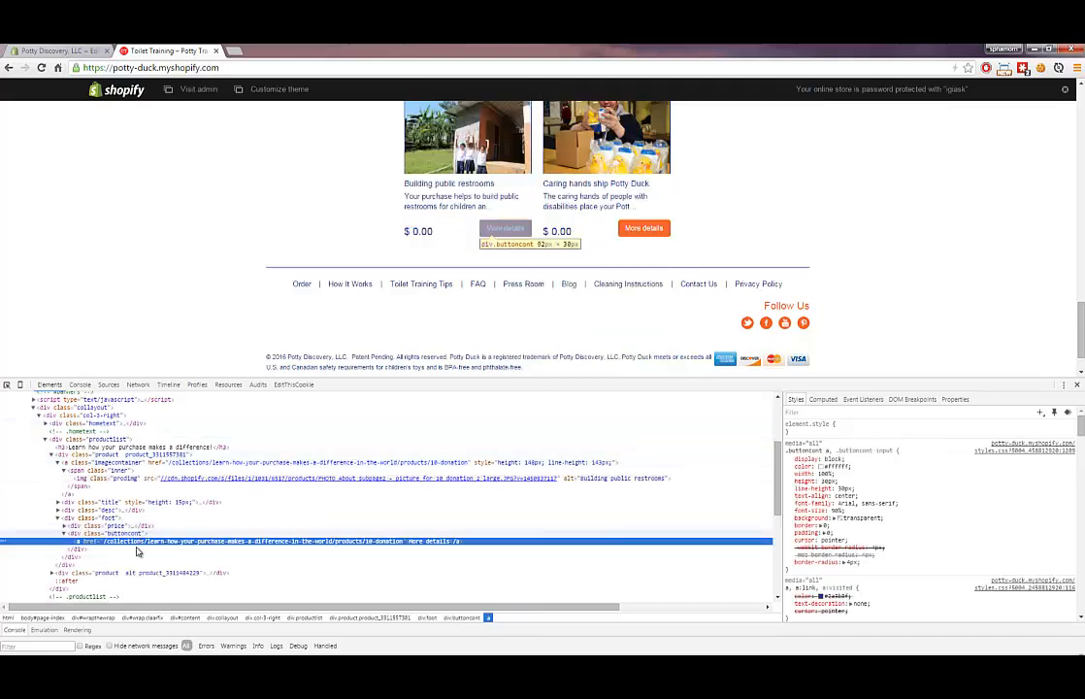
{"action": "mouse_move", "coordinate": [140, 540]}
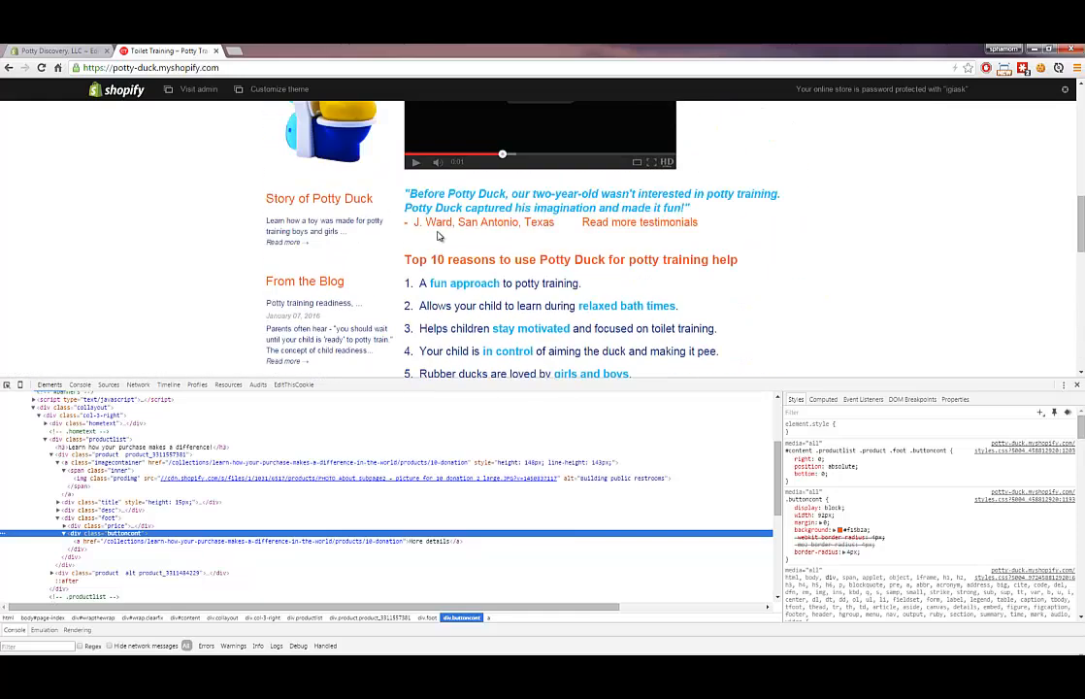
{"action": "scroll", "scroll_direction": "up", "scroll_amount": 3}
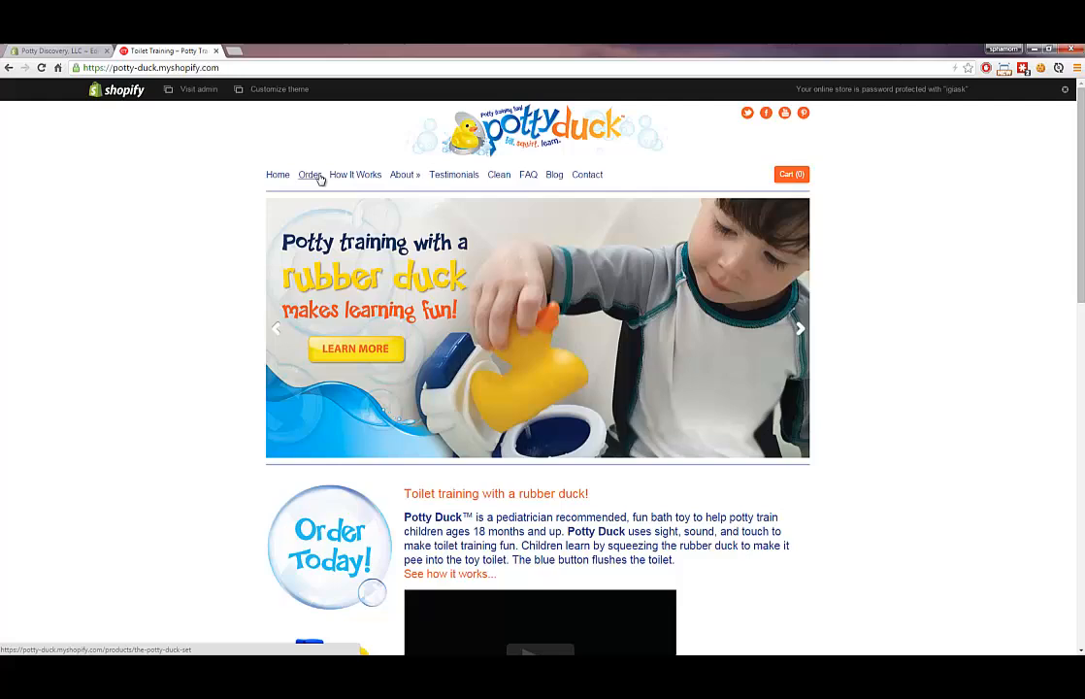
{"action": "mouse_move", "coordinate": [454, 175]}
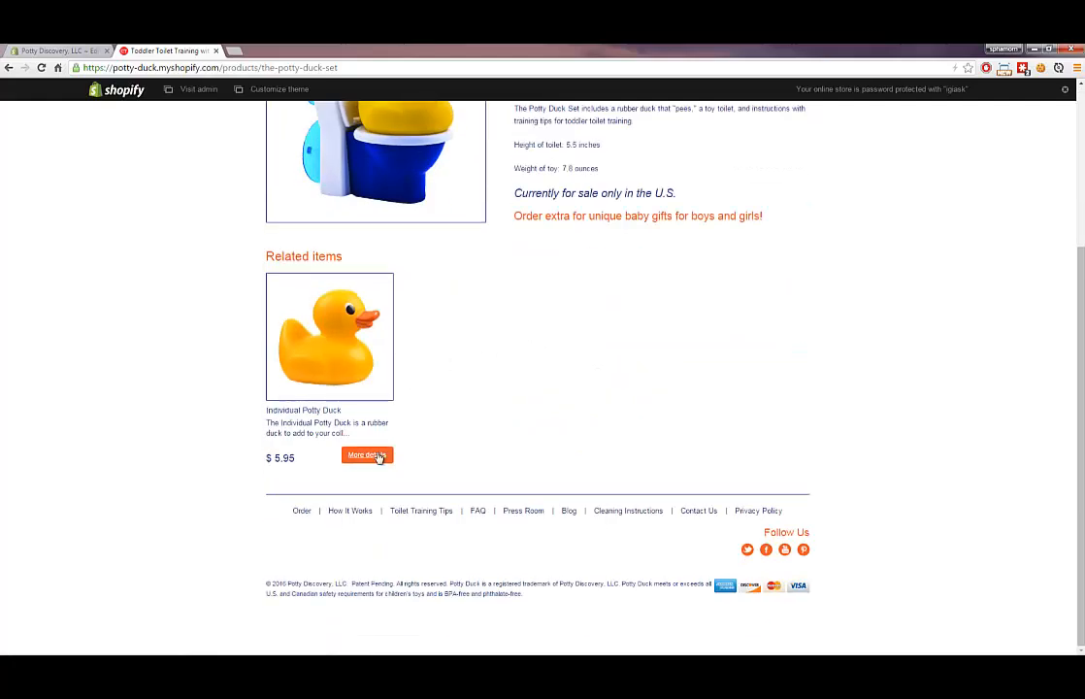
Inspect the related item's More details button and select its link element in developer tools.
{"action": "right_click", "coordinate": [367, 454]}
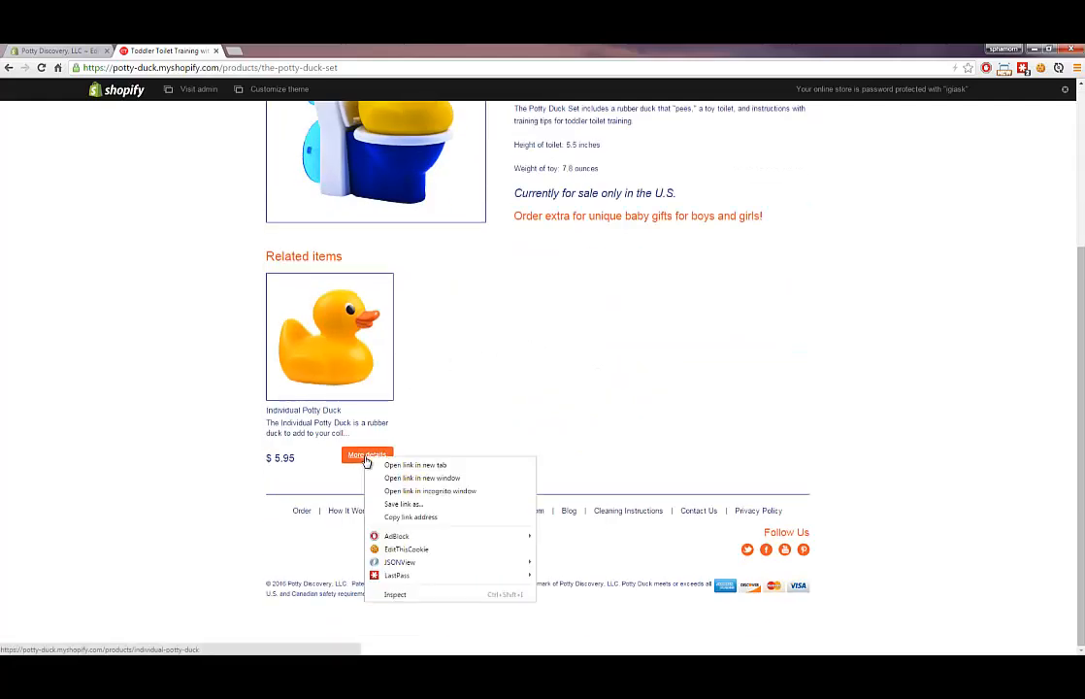
{"action": "left_click", "coordinate": [398, 563]}
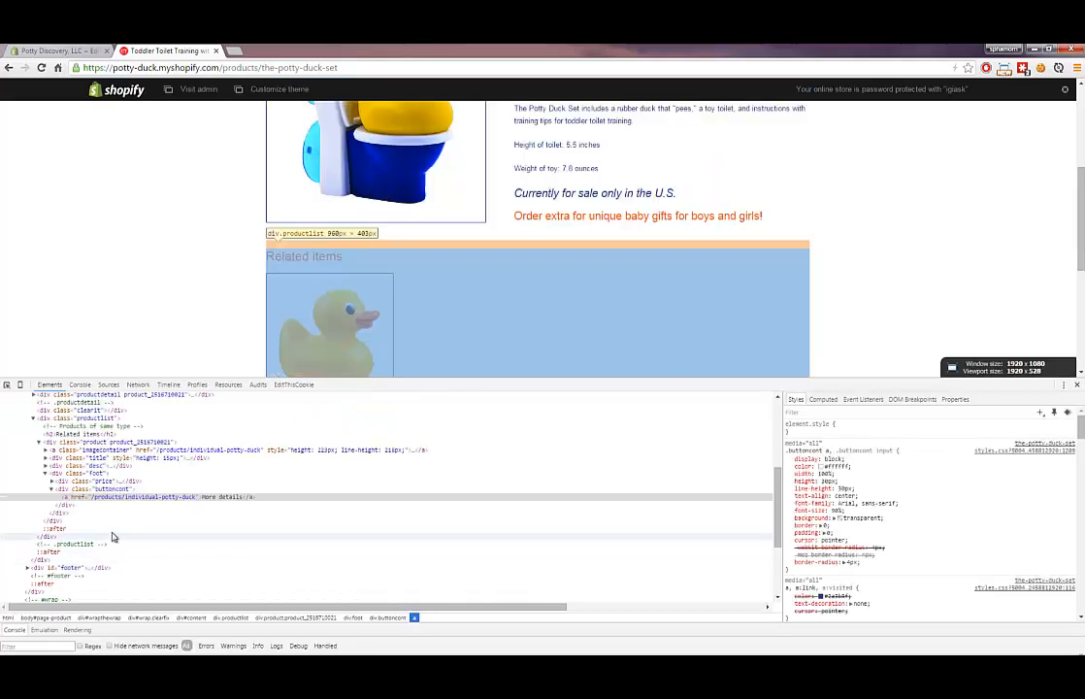
{"action": "left_click", "coordinate": [113, 489]}
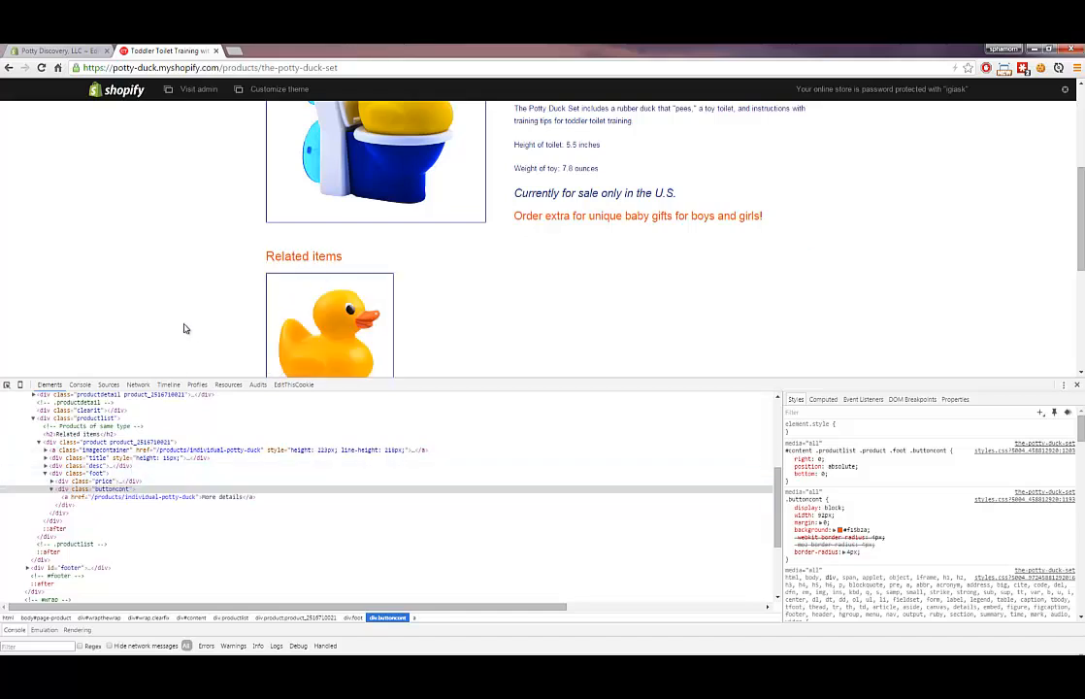
{"action": "mouse_move", "coordinate": [174, 326]}
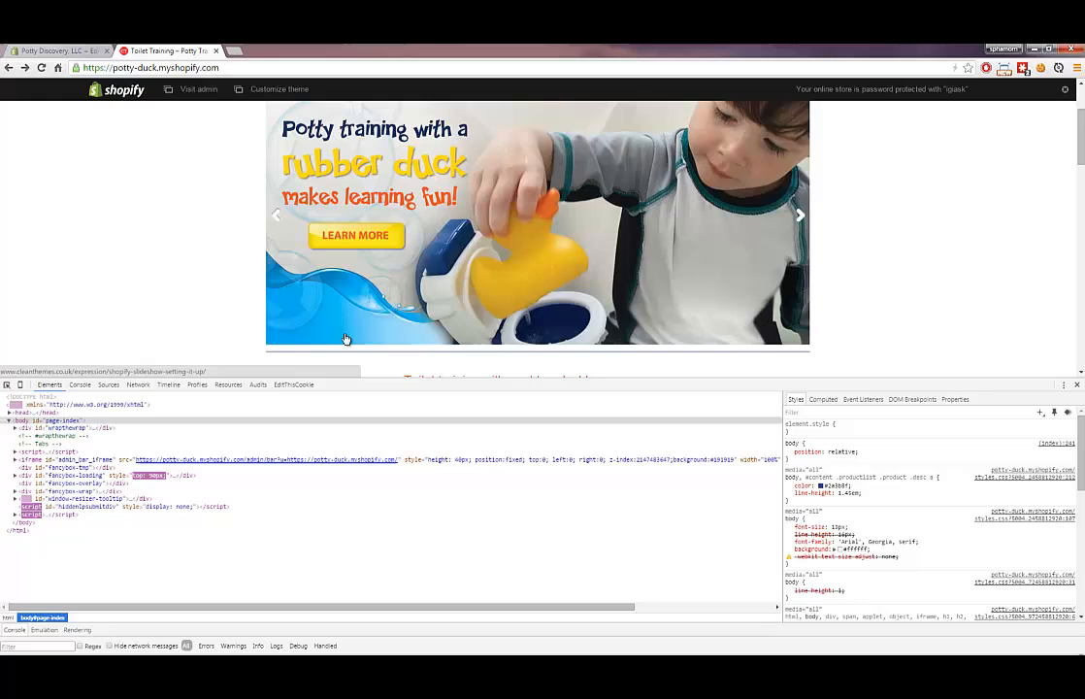
Select the donation item's details link in the developer tools markup.
{"action": "scroll", "scroll_direction": "down", "scroll_amount": 3}
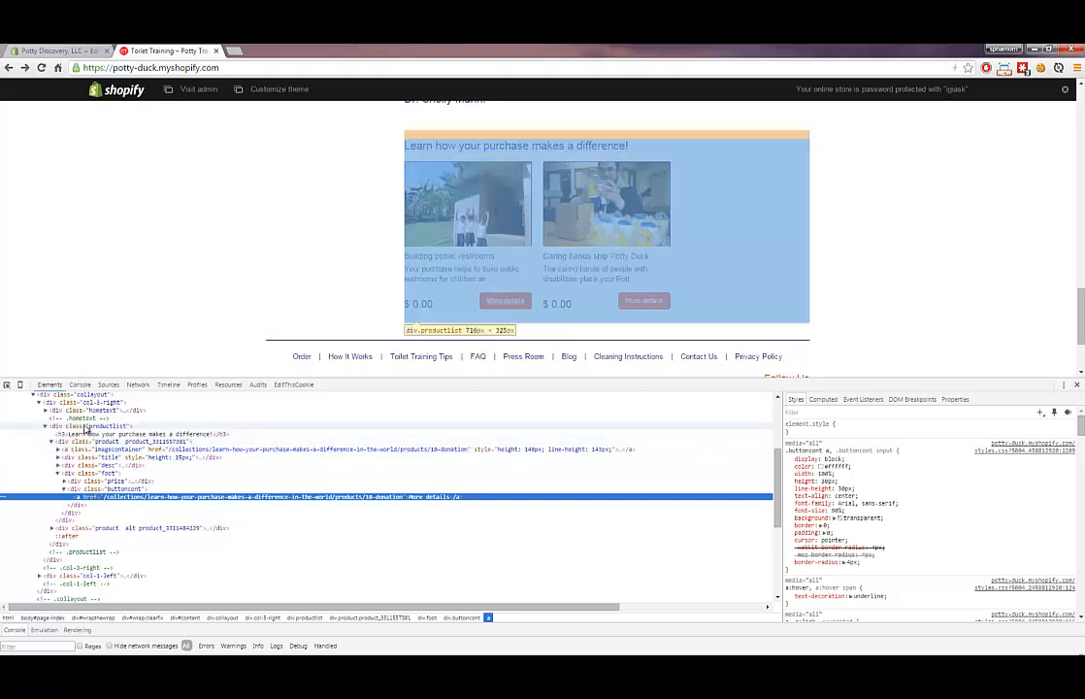
{"action": "left_click", "coordinate": [101, 425]}
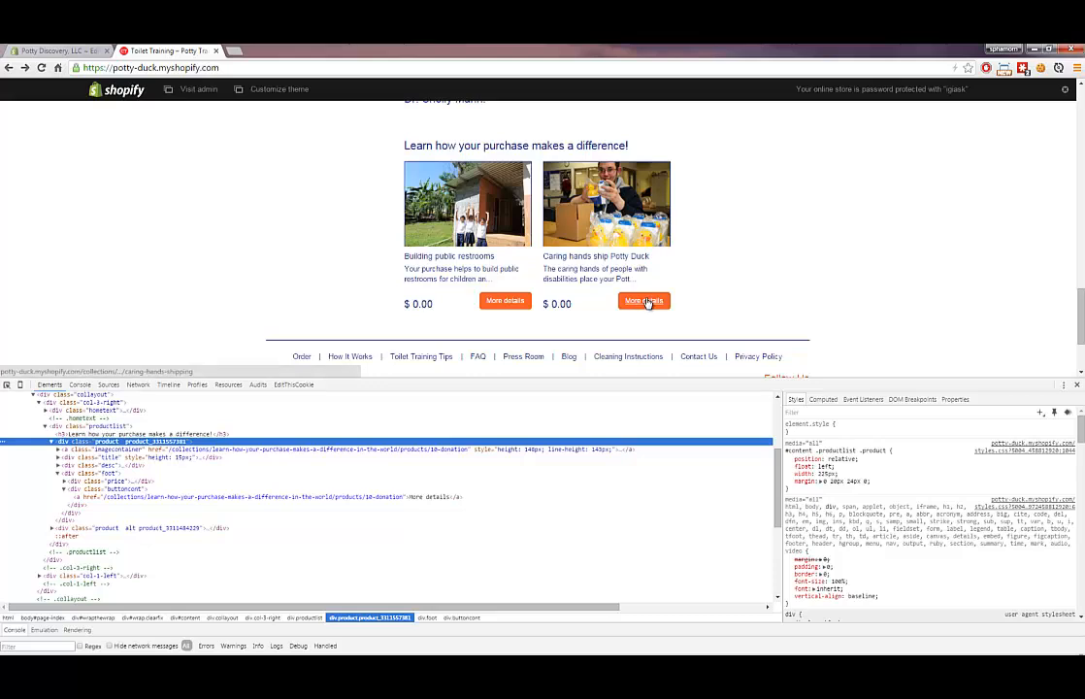
Inspect the product card to reveal the #content container holding both cards.
{"action": "right_click", "coordinate": [644, 301]}
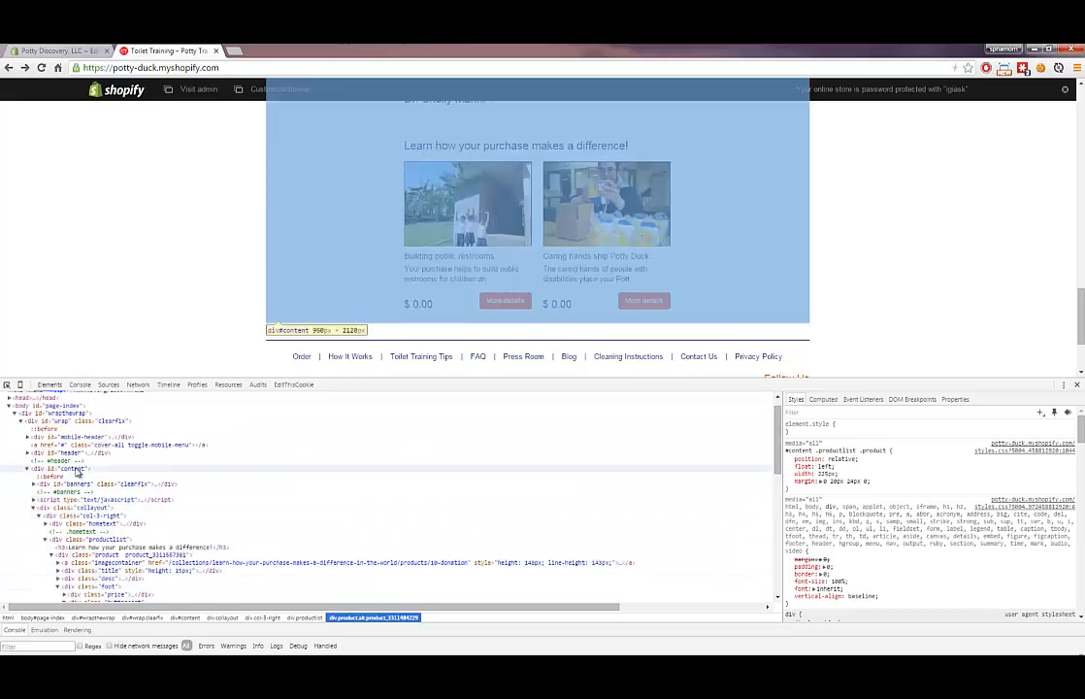
Inspect the product's content container, then return to the styles.css.liquid editor.
{"action": "left_click", "coordinate": [69, 468]}
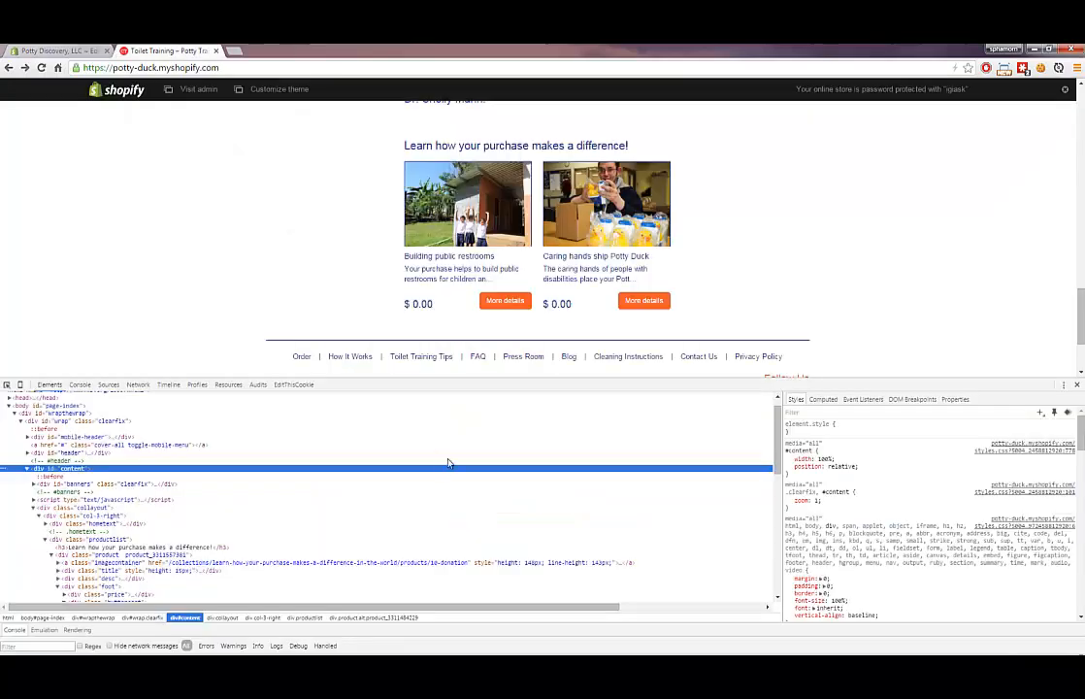
{"action": "mouse_move", "coordinate": [192, 128]}
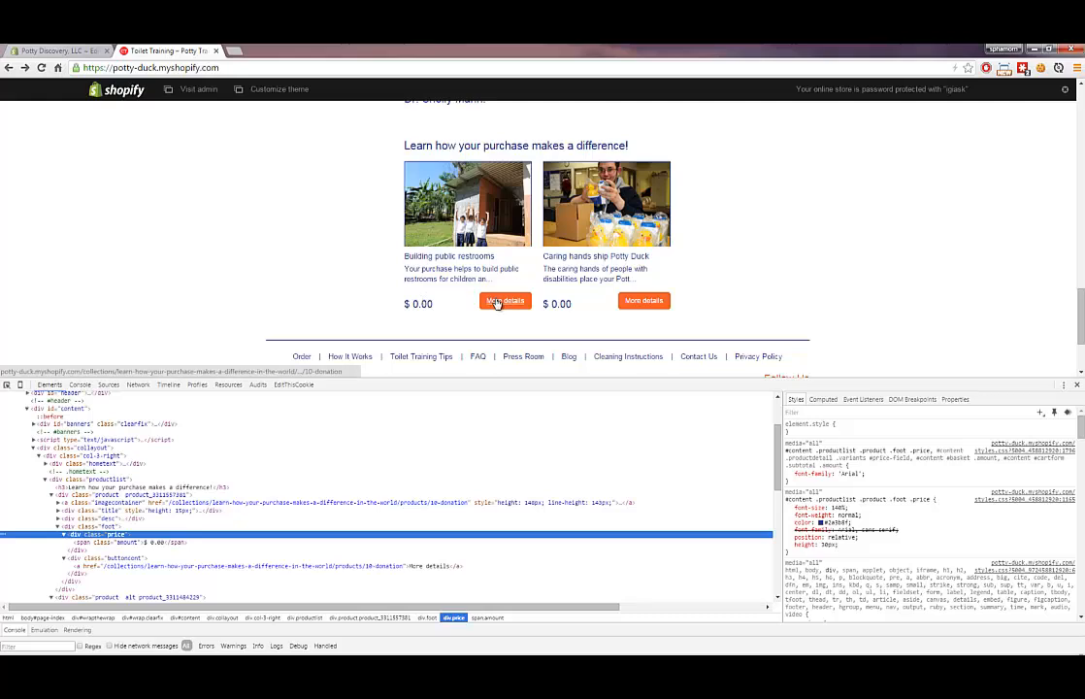
{"action": "left_click", "coordinate": [54, 51]}
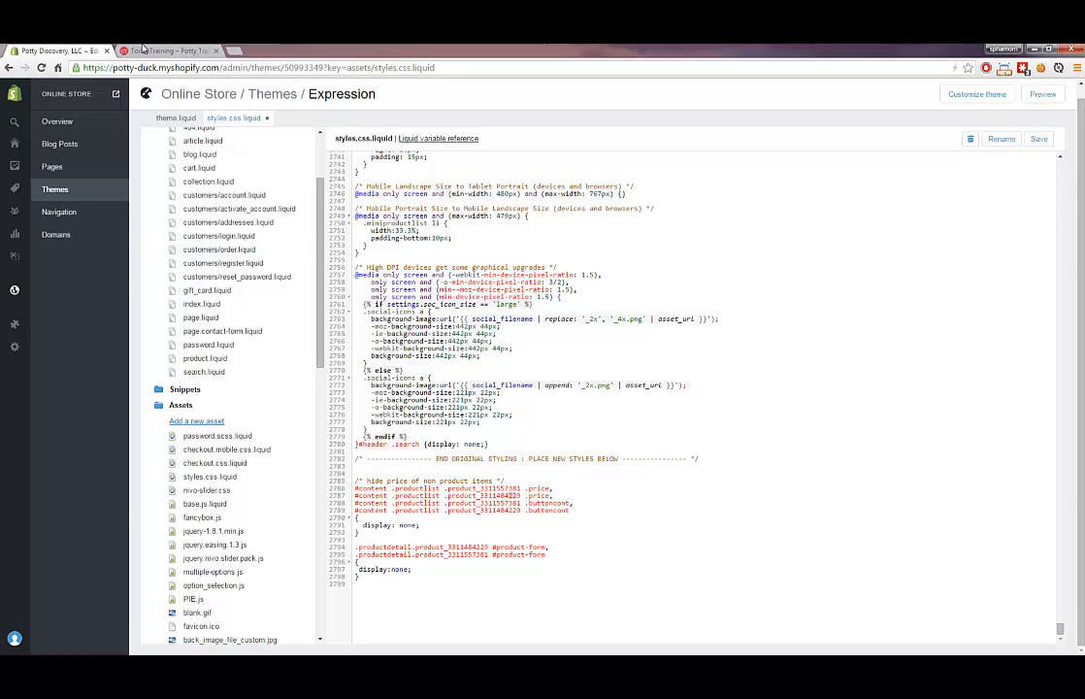
Check the Building public restrooms product page in the storefront, then return to the stylesheet editor.
{"action": "left_click", "coordinate": [171, 51]}
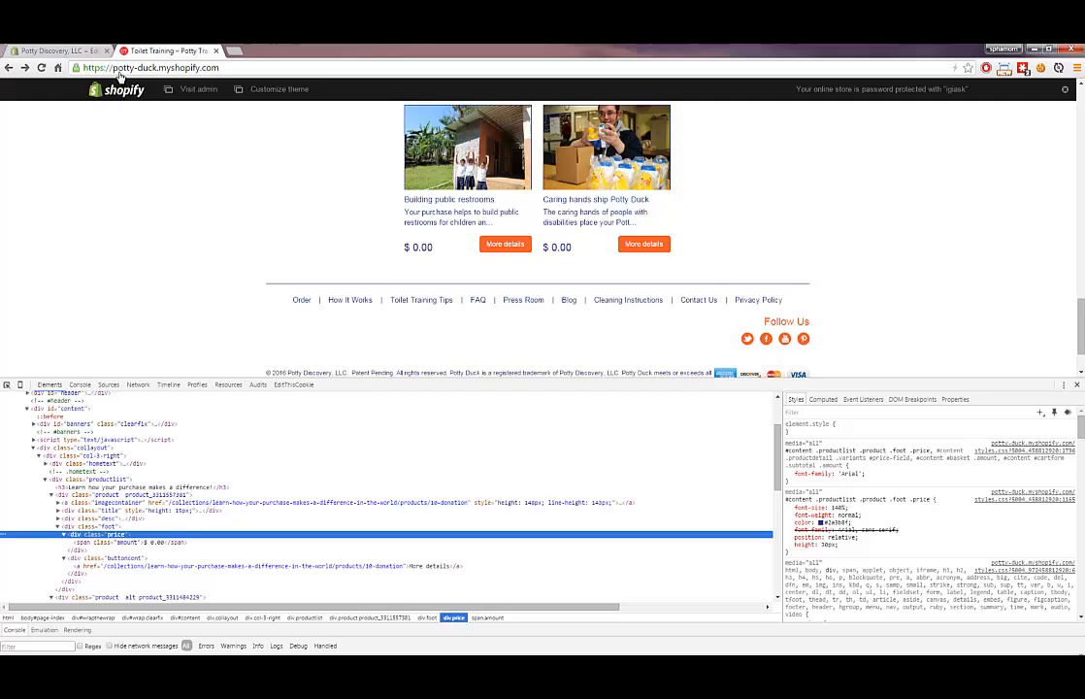
{"action": "scroll", "scroll_direction": "down", "scroll_amount": 3}
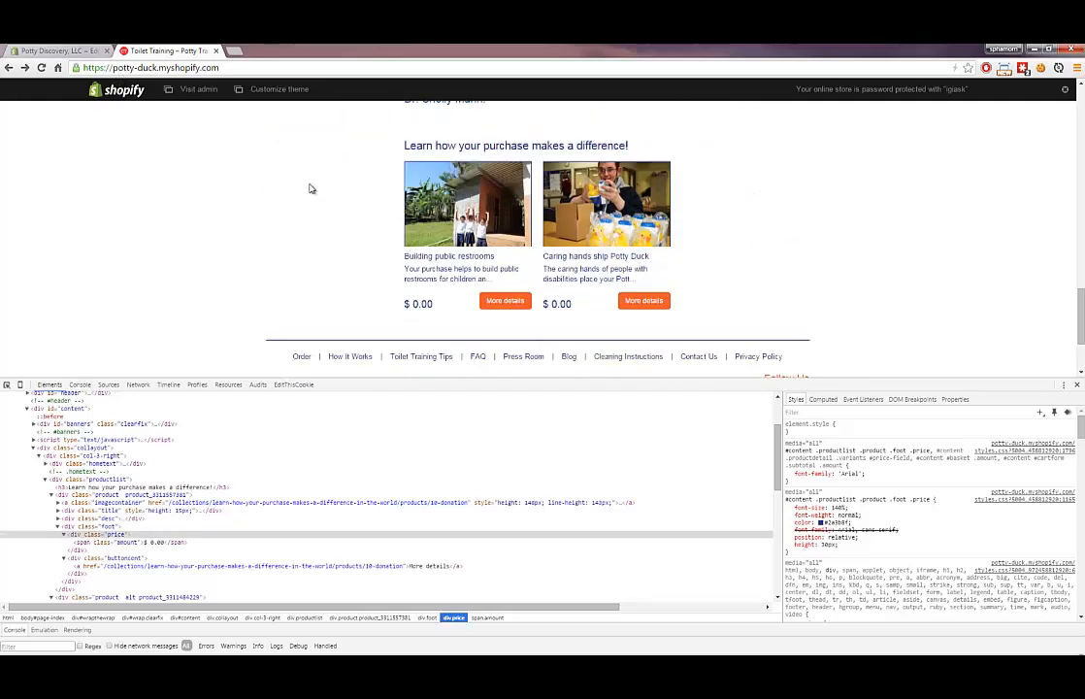
{"action": "mouse_move", "coordinate": [505, 303]}
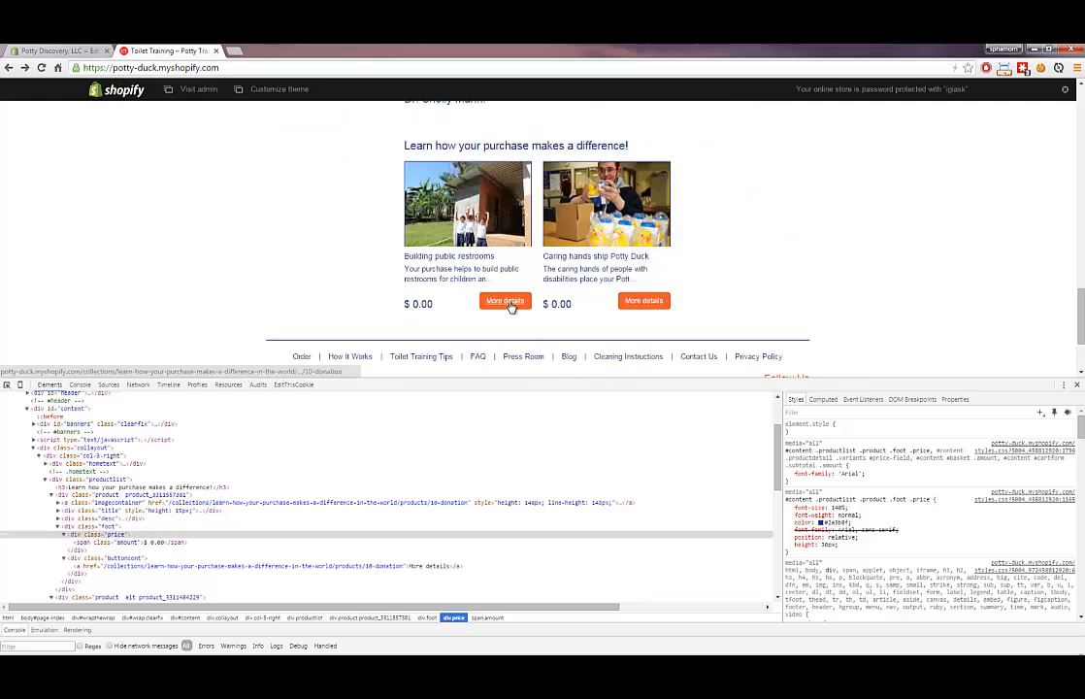
{"action": "left_click", "coordinate": [505, 301]}
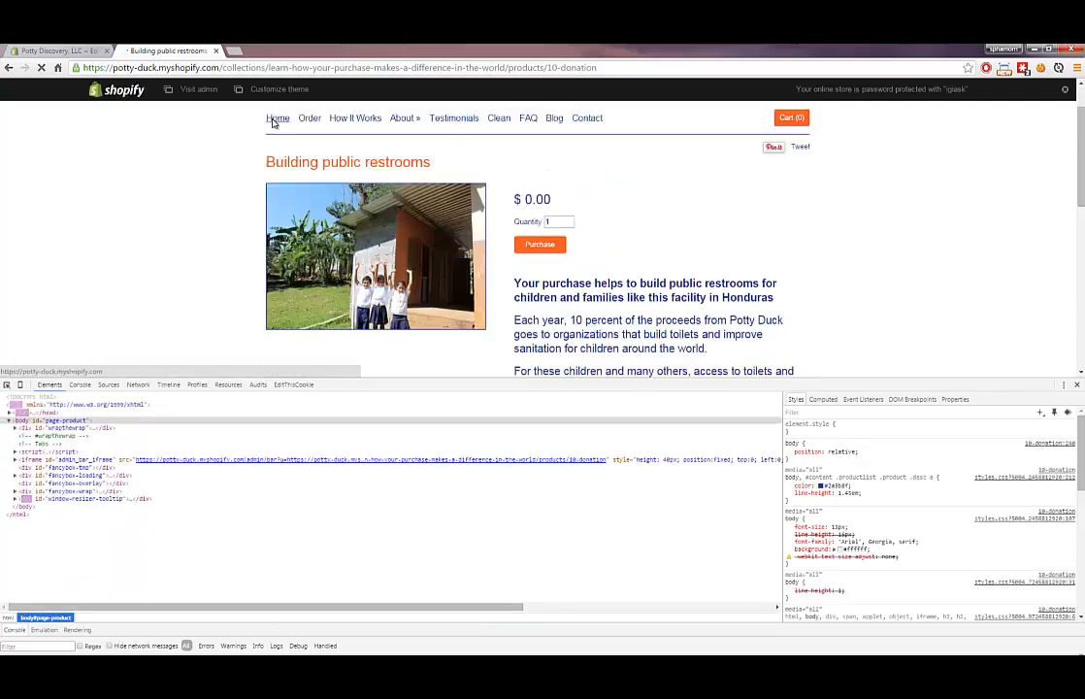
{"action": "left_click", "coordinate": [275, 118]}
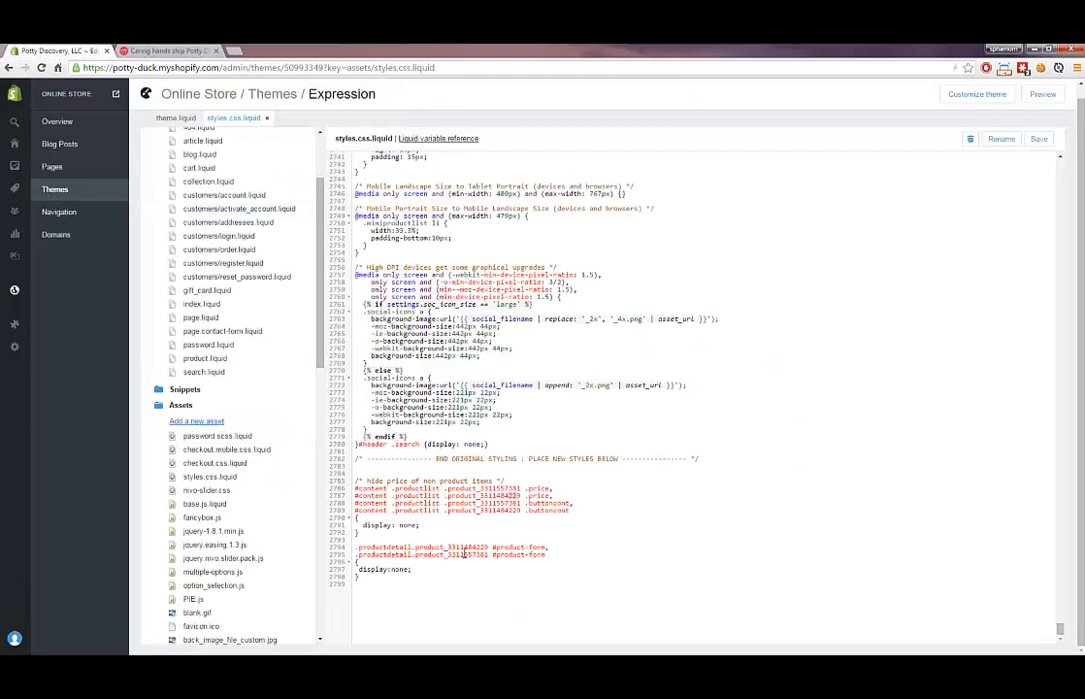
{"action": "mouse_move", "coordinate": [208, 182]}
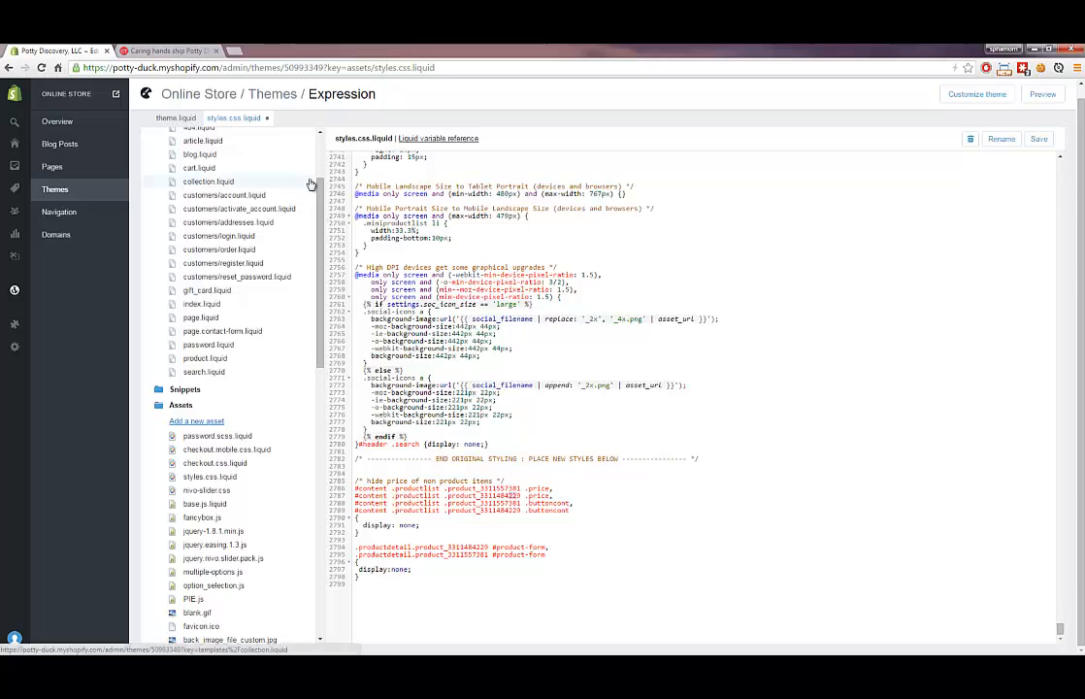
{"action": "mouse_move", "coordinate": [144, 144]}
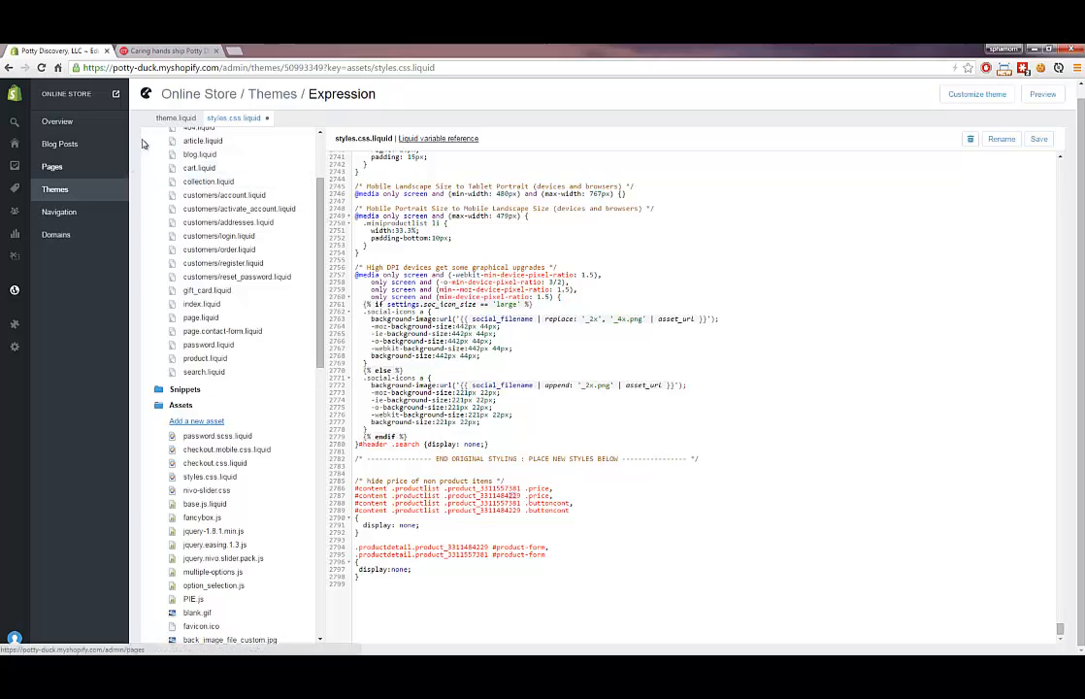
View the Caring hands ship Potty Duck page, still showing its $0.00 price and Purchase button.
{"action": "left_click", "coordinate": [165, 50]}
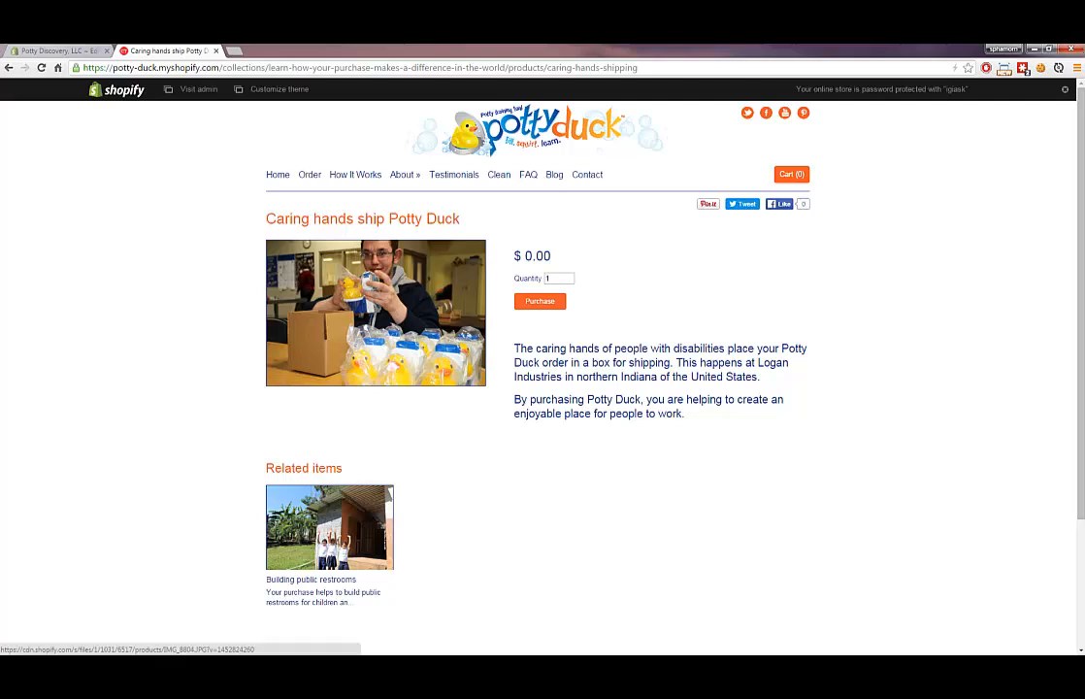
Load and refresh the Building public restrooms page, still showing its $0.00 price and form.
{"action": "left_click", "coordinate": [330, 528]}
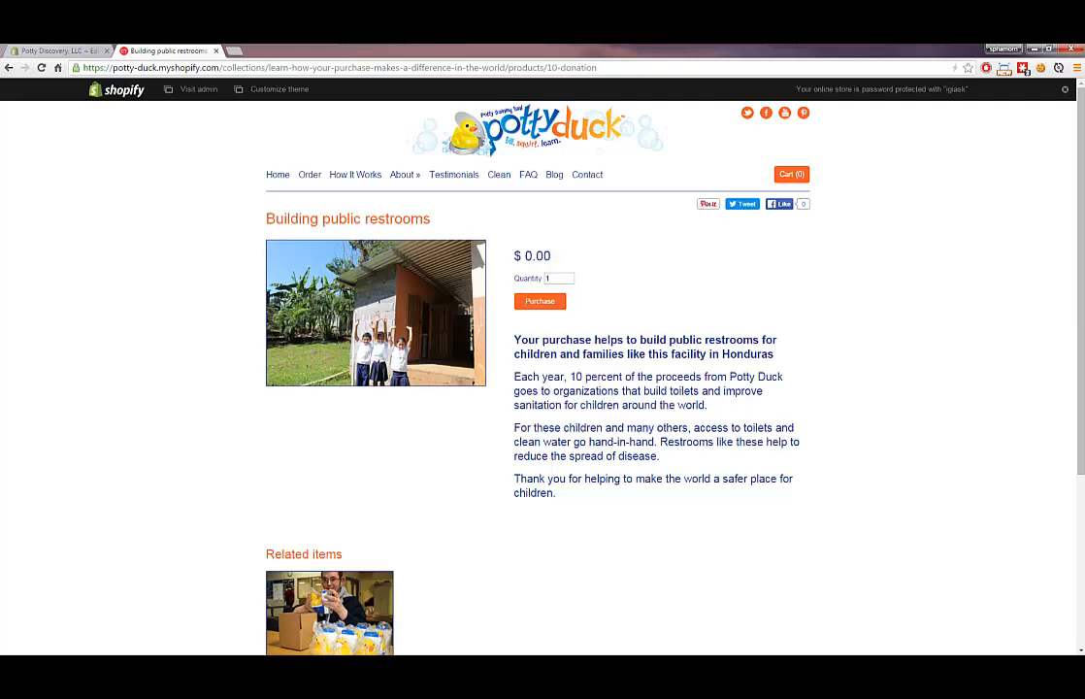
{"action": "key", "text": "F12"}
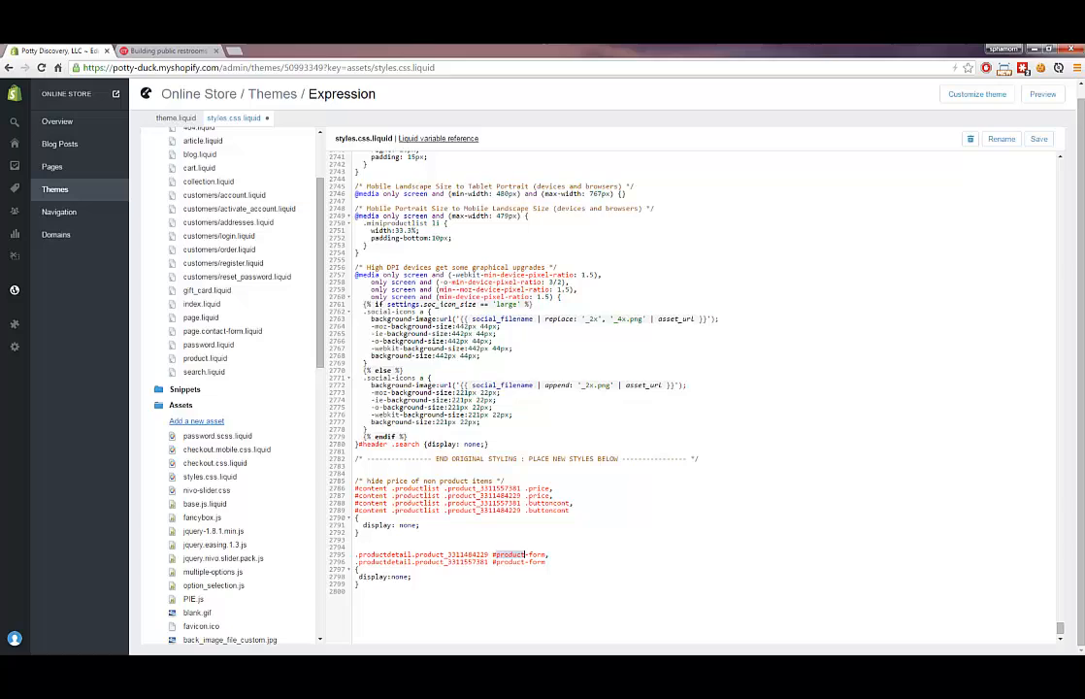
Correct the .productDetail #product-form product-ID selectors and save styles.css.liquid.
{"action": "left_click", "coordinate": [238, 210]}
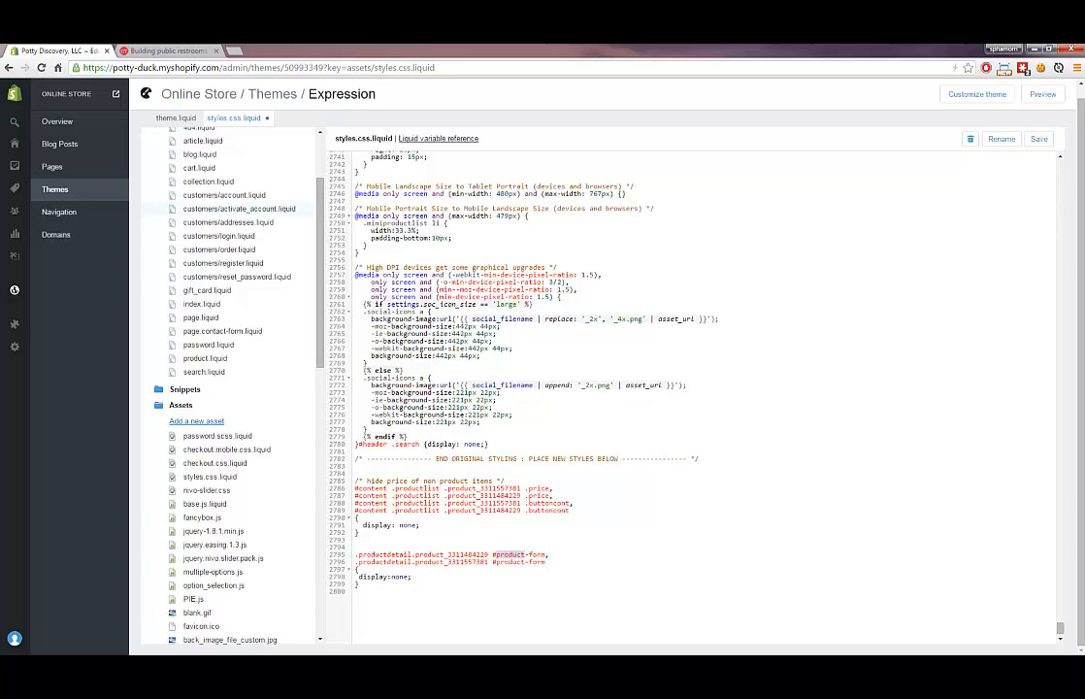
{"action": "left_click", "coordinate": [159, 50]}
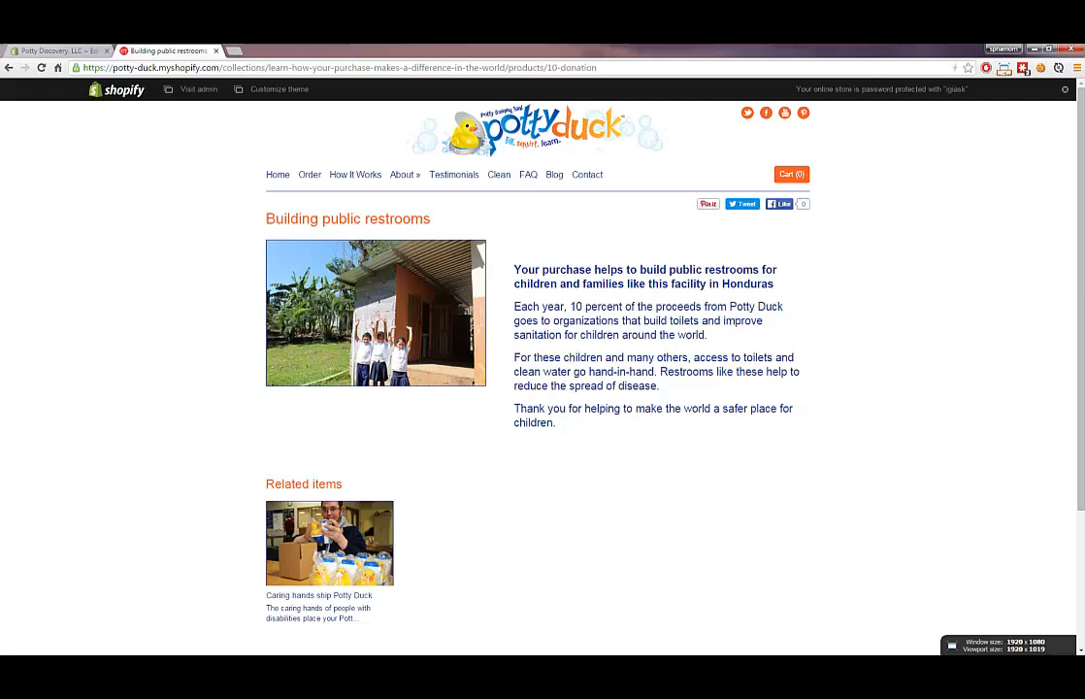
Confirm the Building public restrooms page now hides its price, quantity box and Purchase button.
{"action": "left_click", "coordinate": [330, 543]}
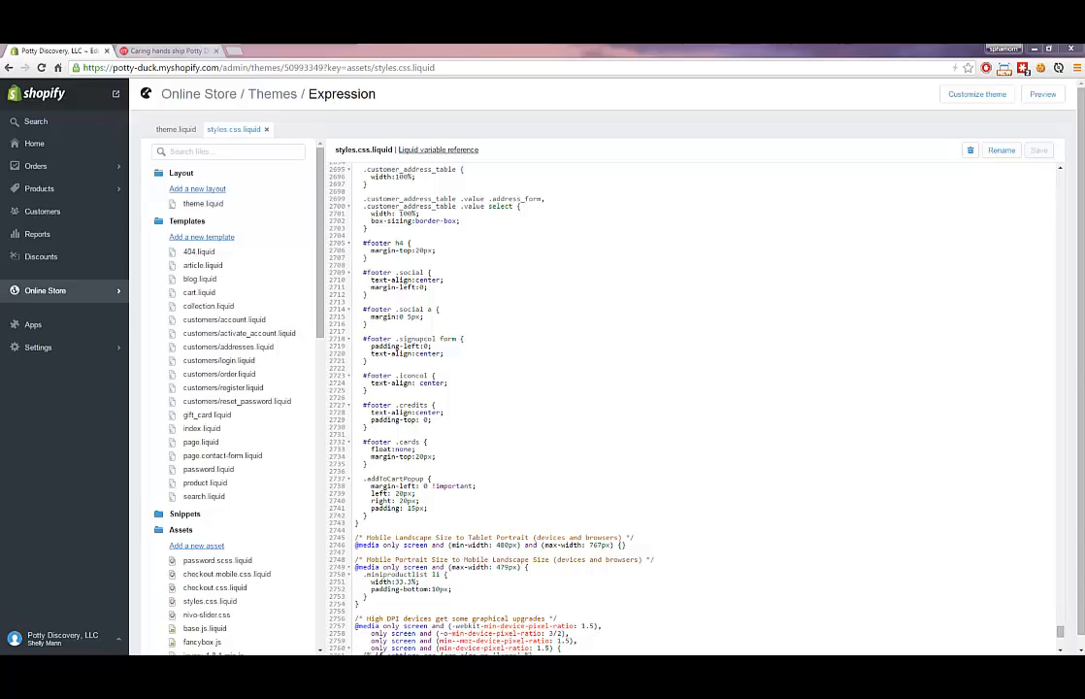
Leave the theme editor for the W3Schools CSS Tutorial at w3schools.com/css.
{"action": "left_click", "coordinate": [165, 50]}
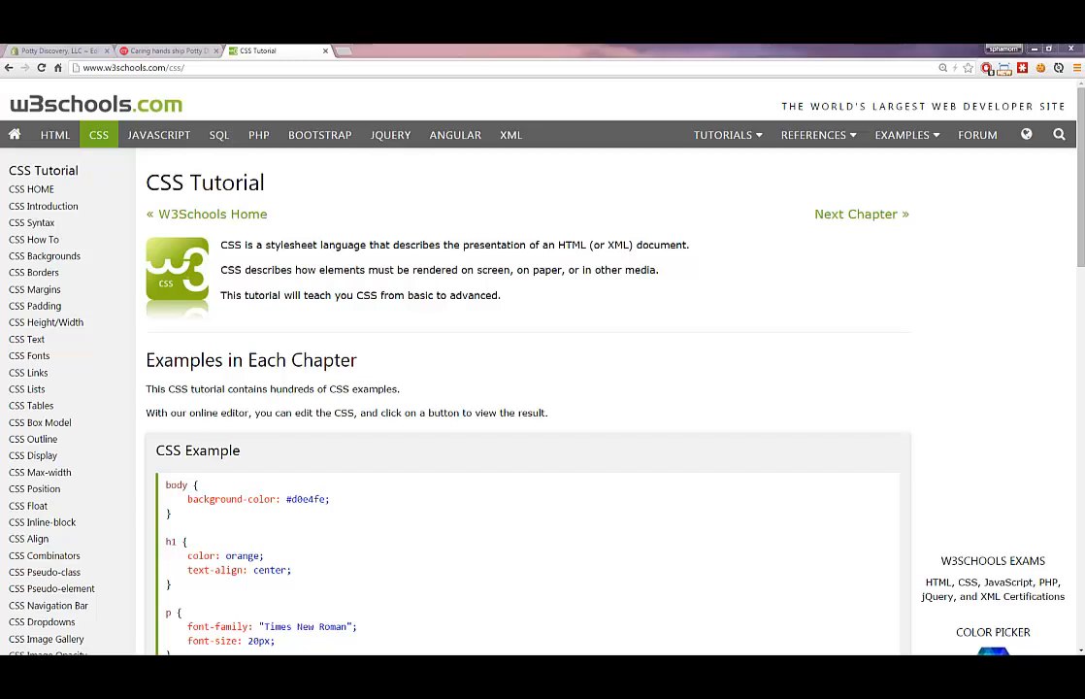
Go to the Shopify Manual article 'Customizing your online store'.
{"action": "left_click", "coordinate": [132, 66]}
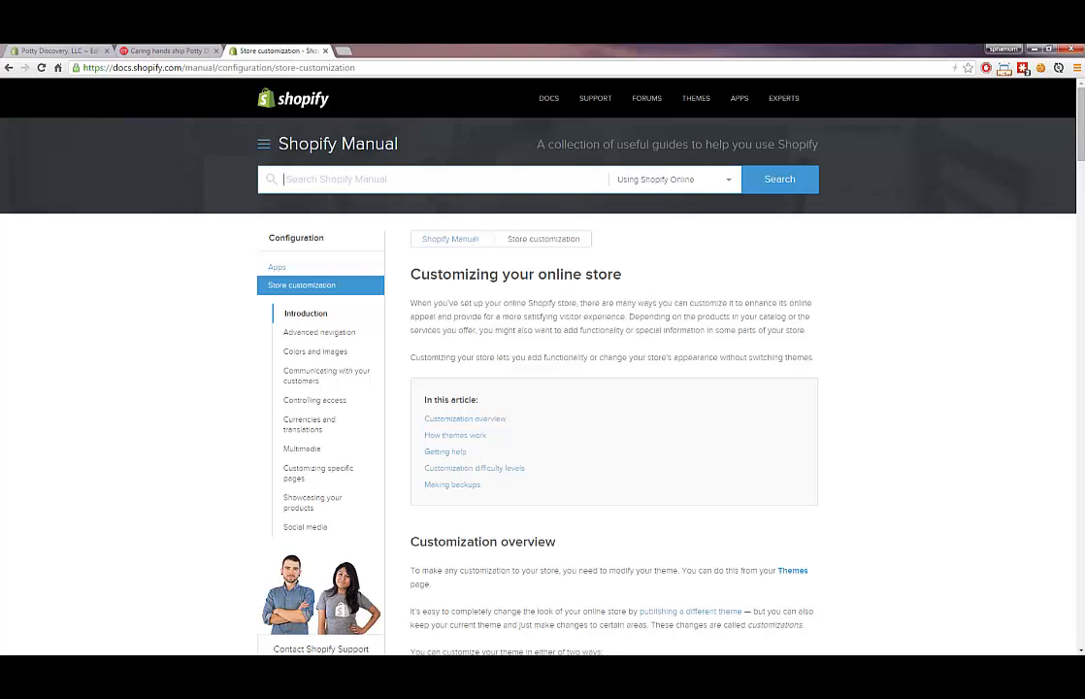
{"action": "scroll", "scroll_direction": "down", "scroll_amount": 3}
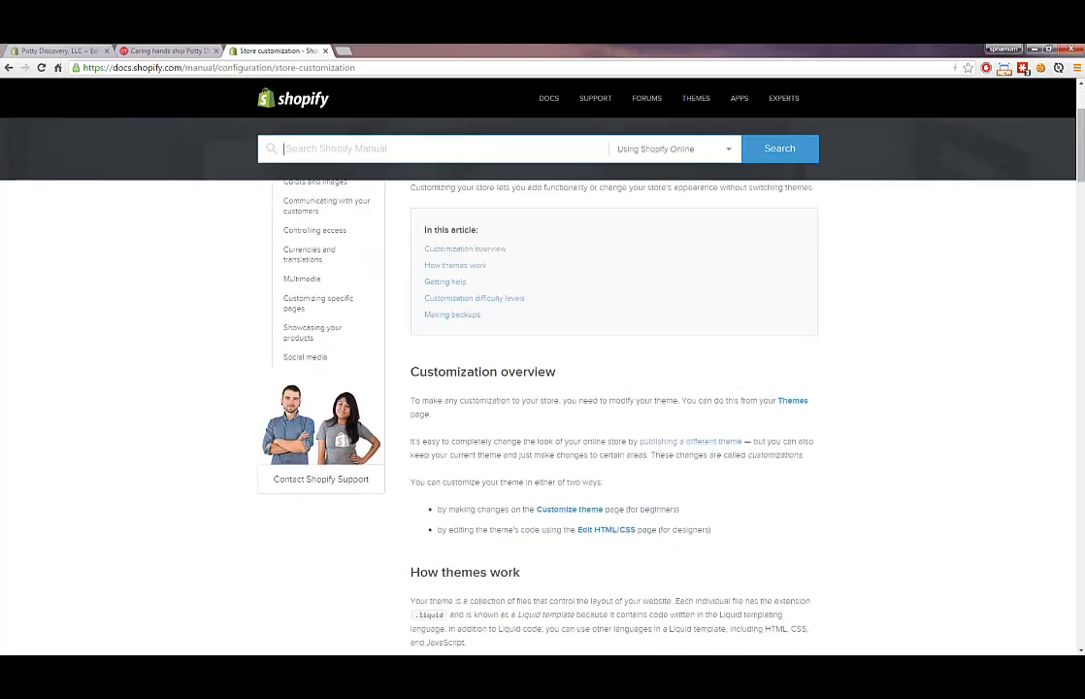